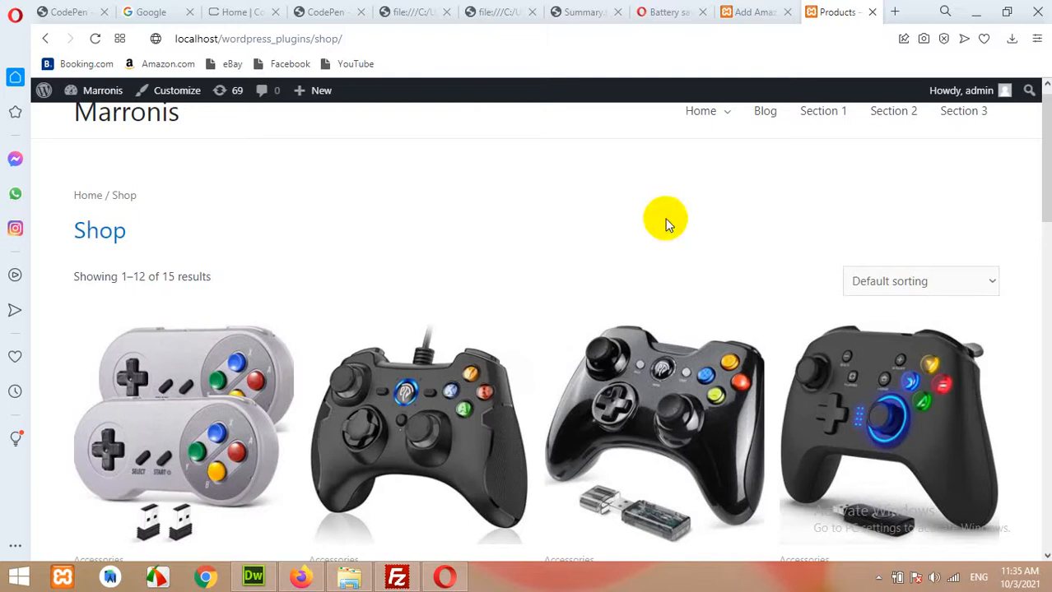
mouse_move(418, 245)
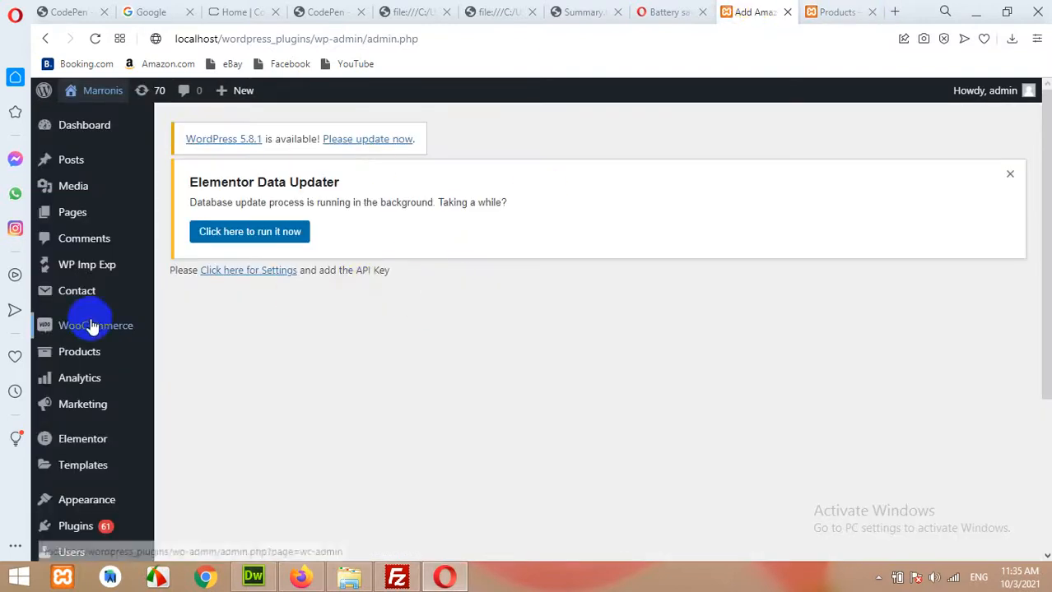
Open the admin products list showing all imported products
left_click(79, 351)
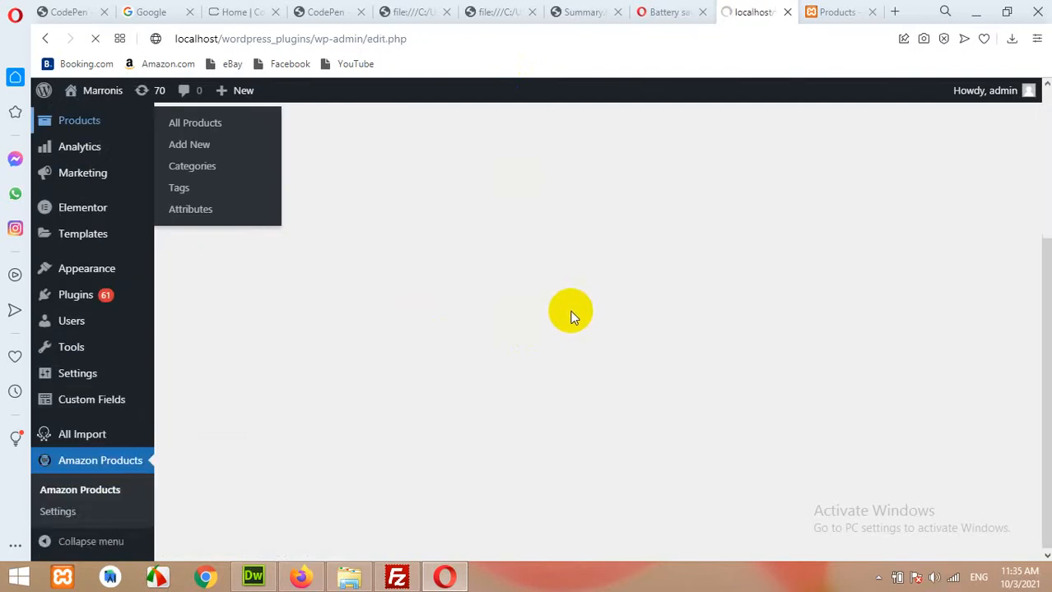
left_click(195, 123)
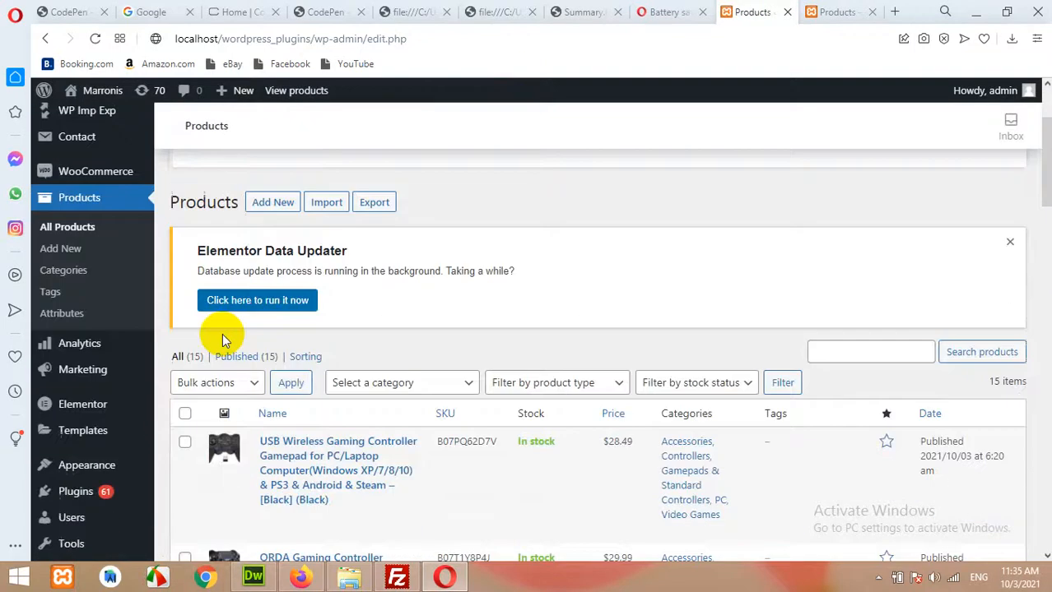
scroll("down", 3)
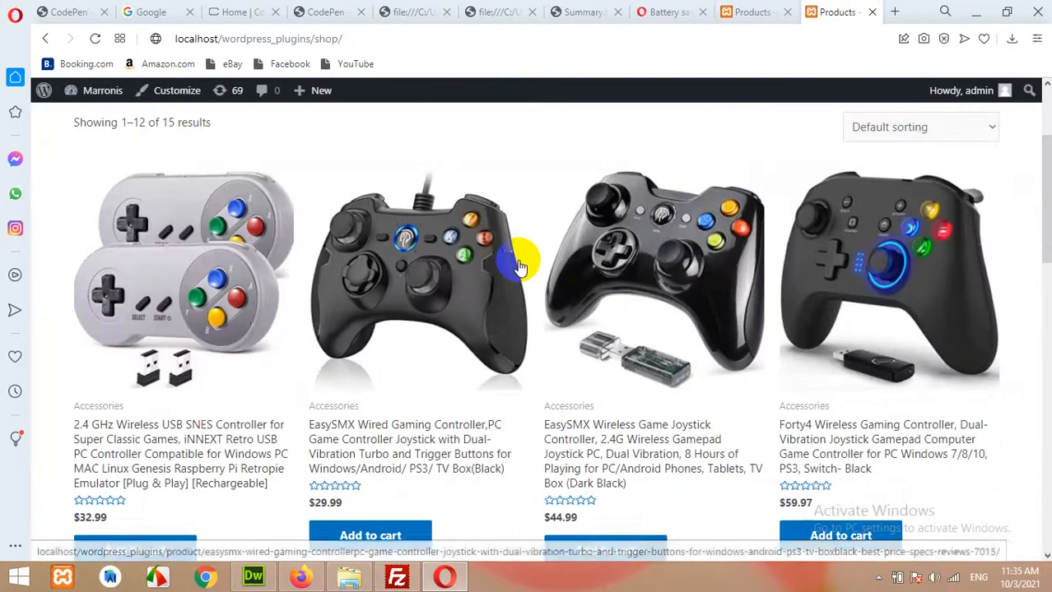
mouse_move(325, 321)
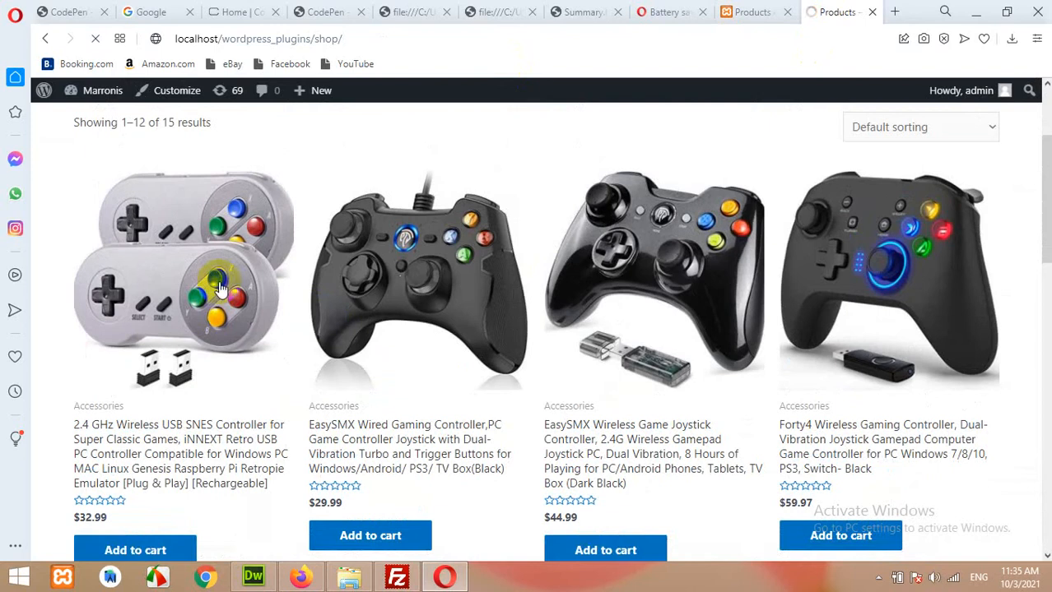
Open the SNES controller product page and scroll through its description, SKU, categories and ASIN
left_click(183, 280)
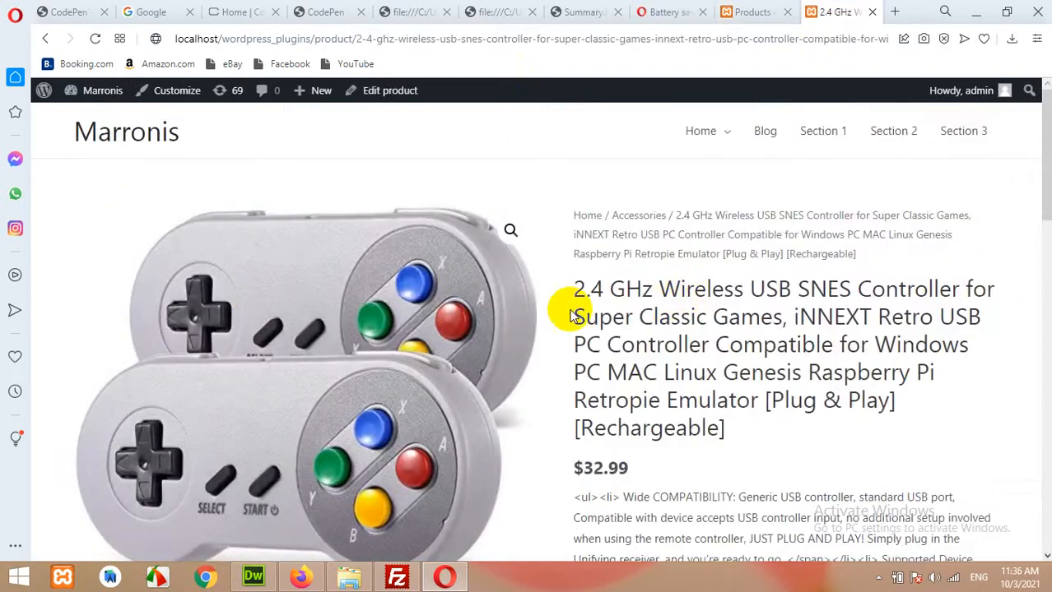
scroll("down", 3)
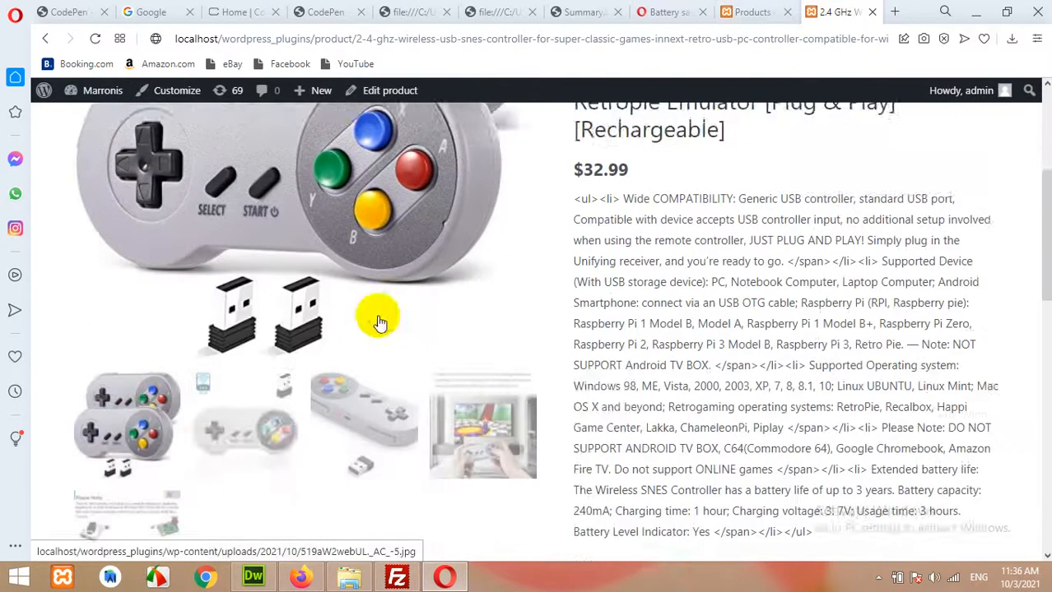
scroll("down", 3)
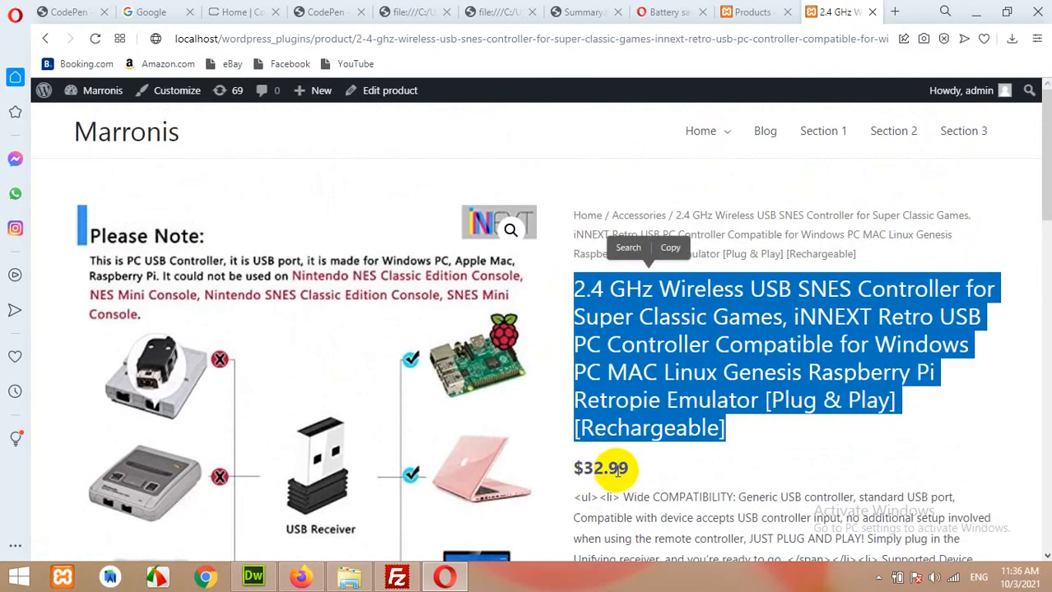
scroll("down", 3)
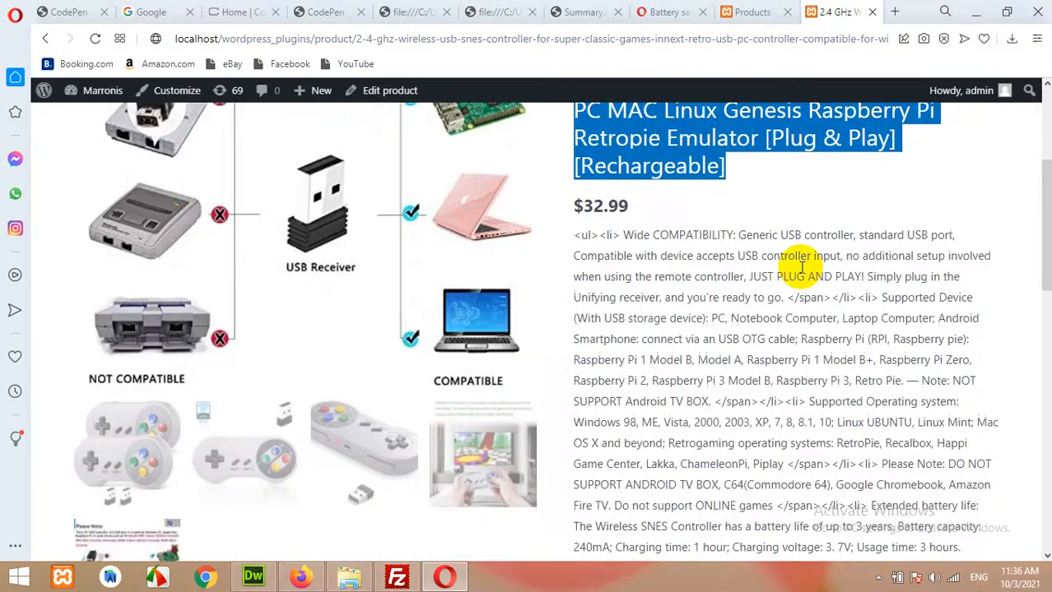
scroll("down", 3)
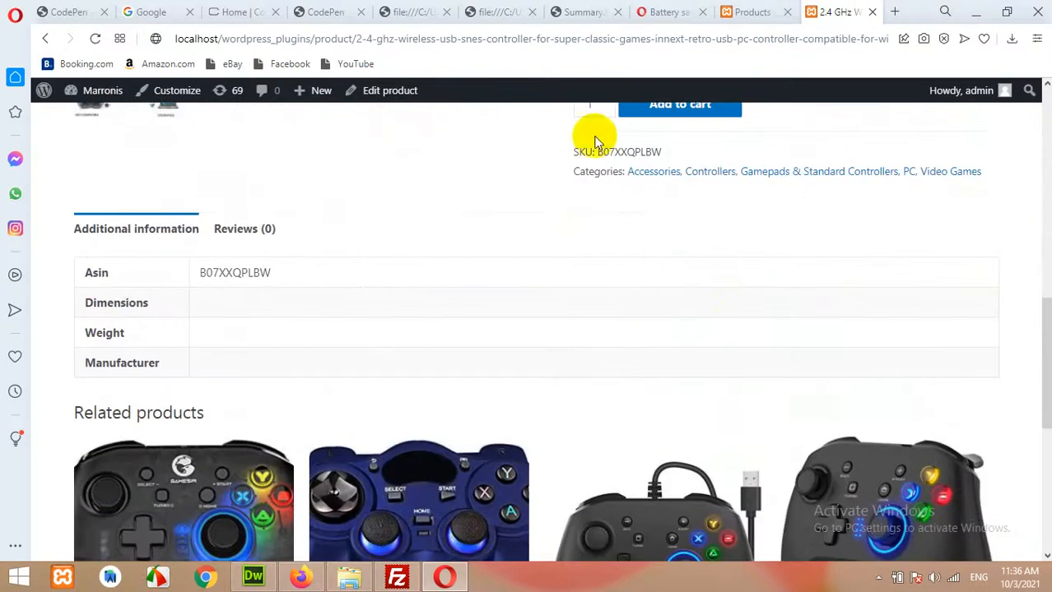
scroll("down", 3)
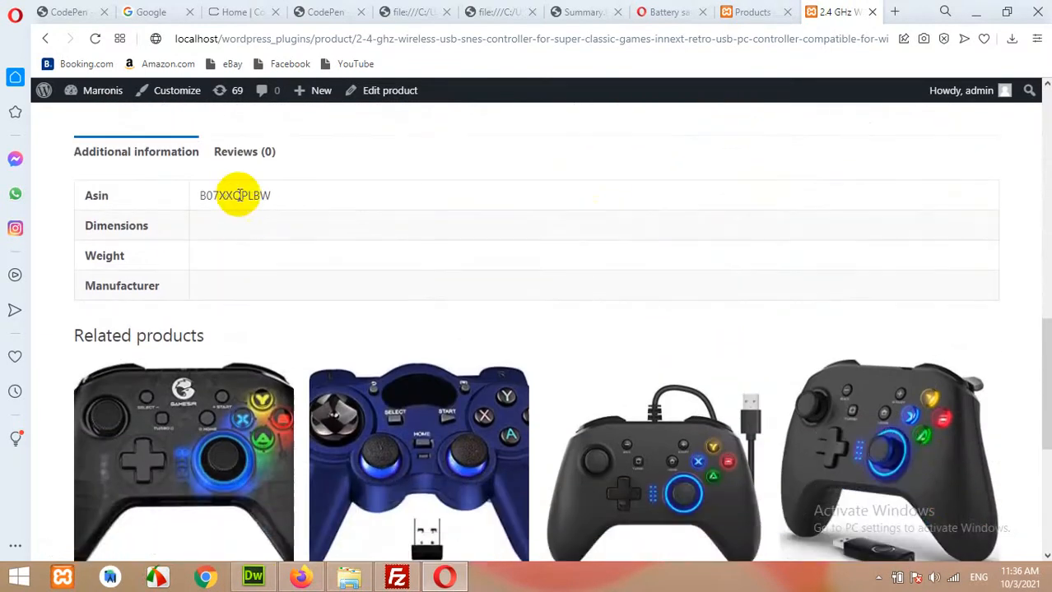
scroll("down", 3)
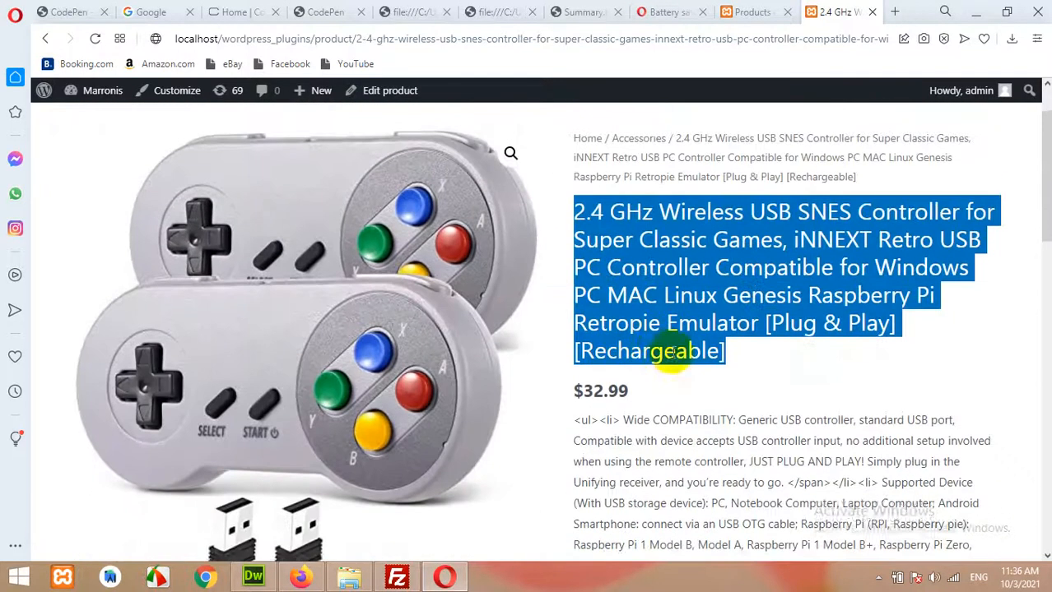
Switch back to the admin product list tab
left_click(750, 11)
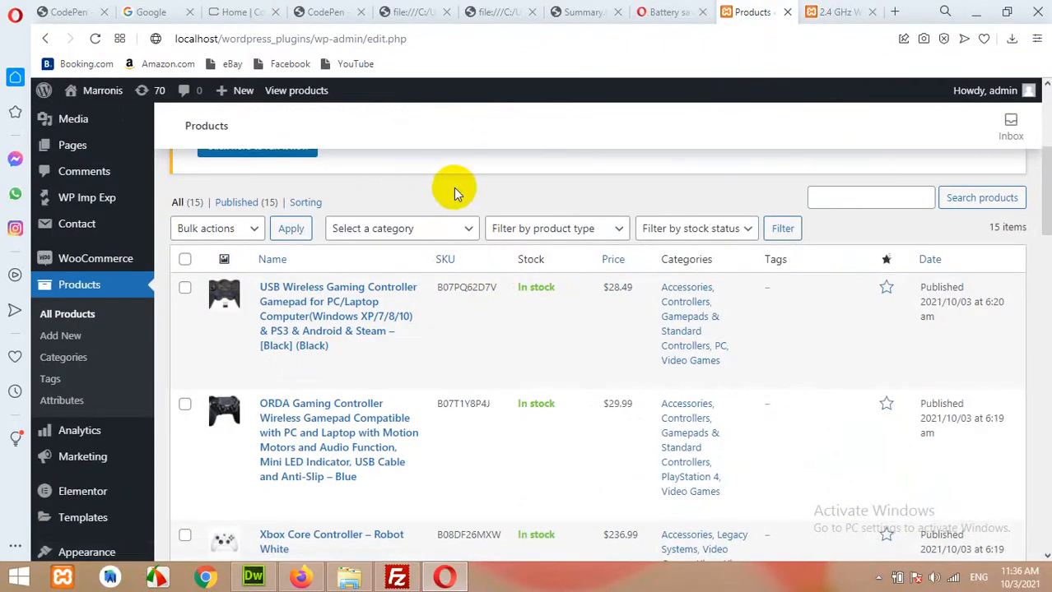
mouse_move(455, 194)
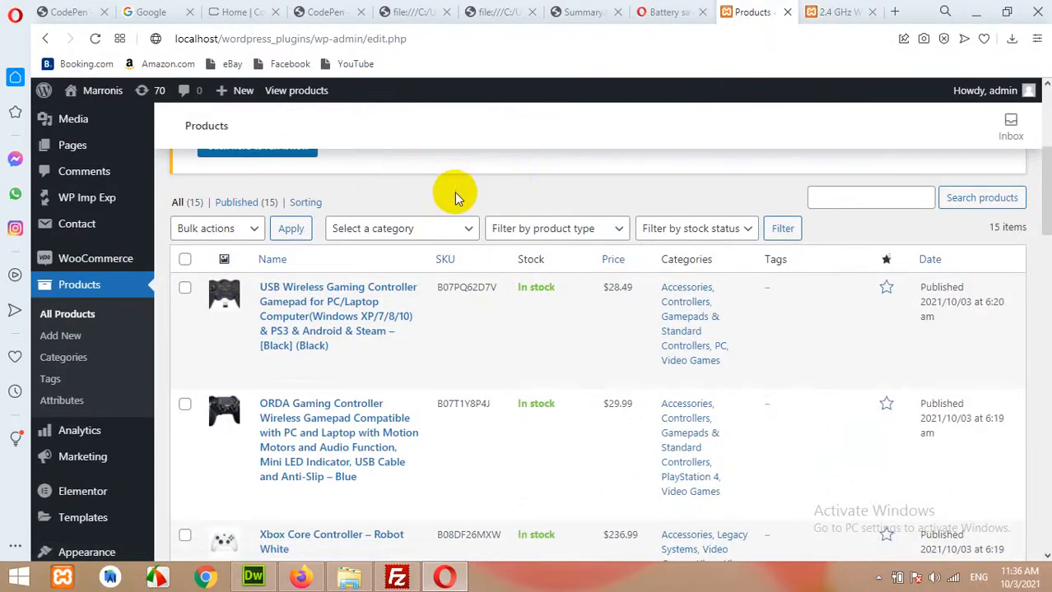
mouse_move(434, 206)
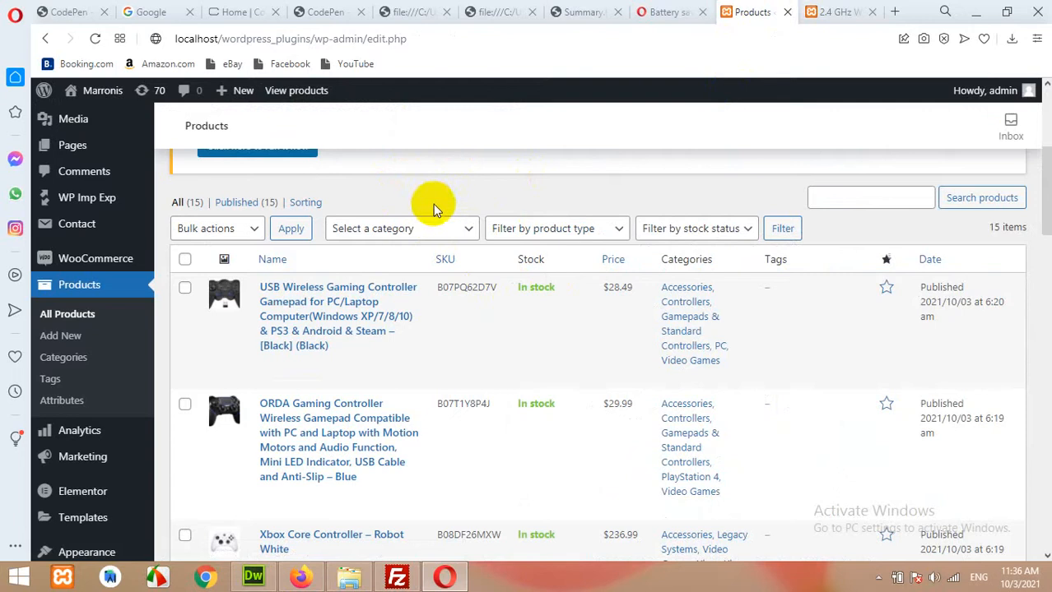
mouse_move(444, 197)
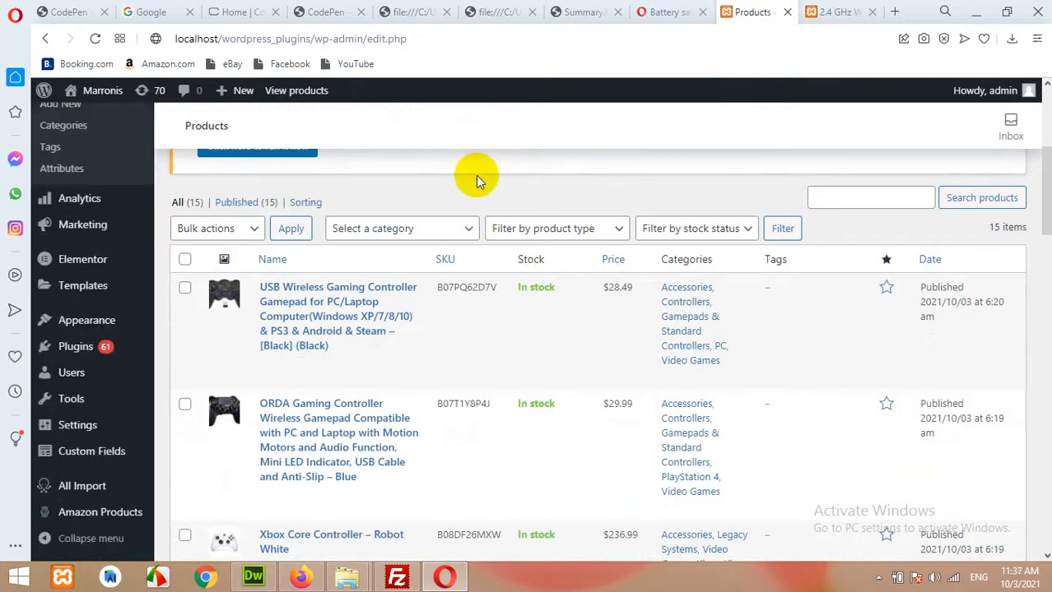
mouse_move(76, 346)
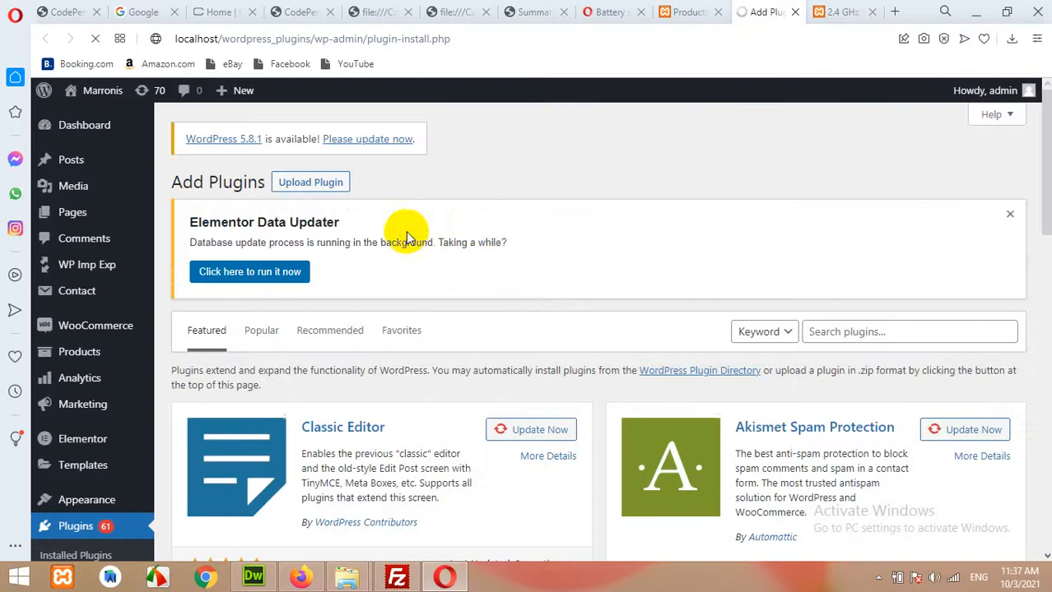
mouse_move(481, 270)
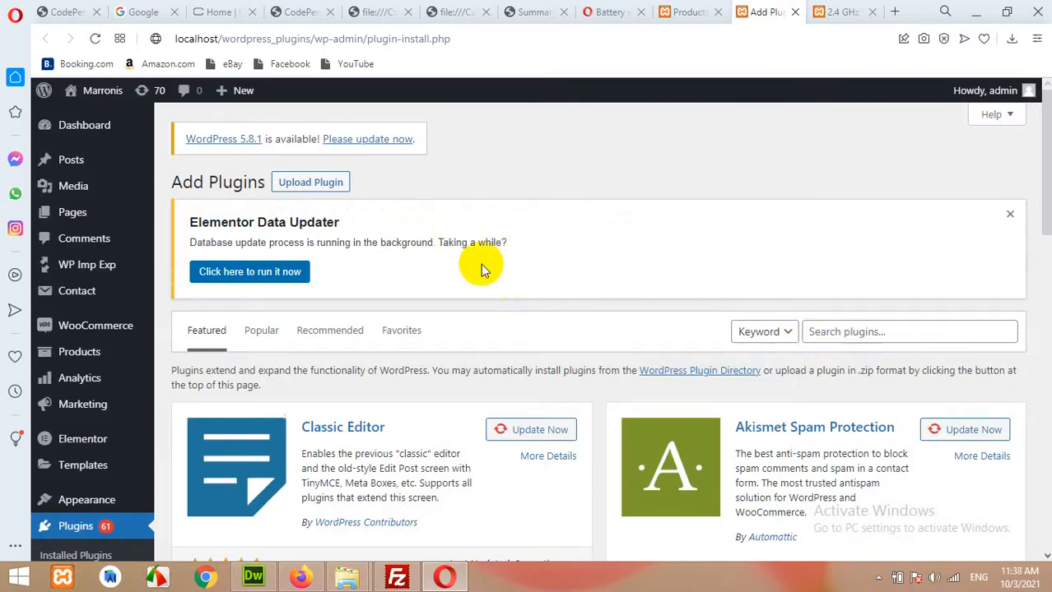
Choose the wpp_amazon_to_wc.zip archive in the Upload Plugin form
left_click(310, 182)
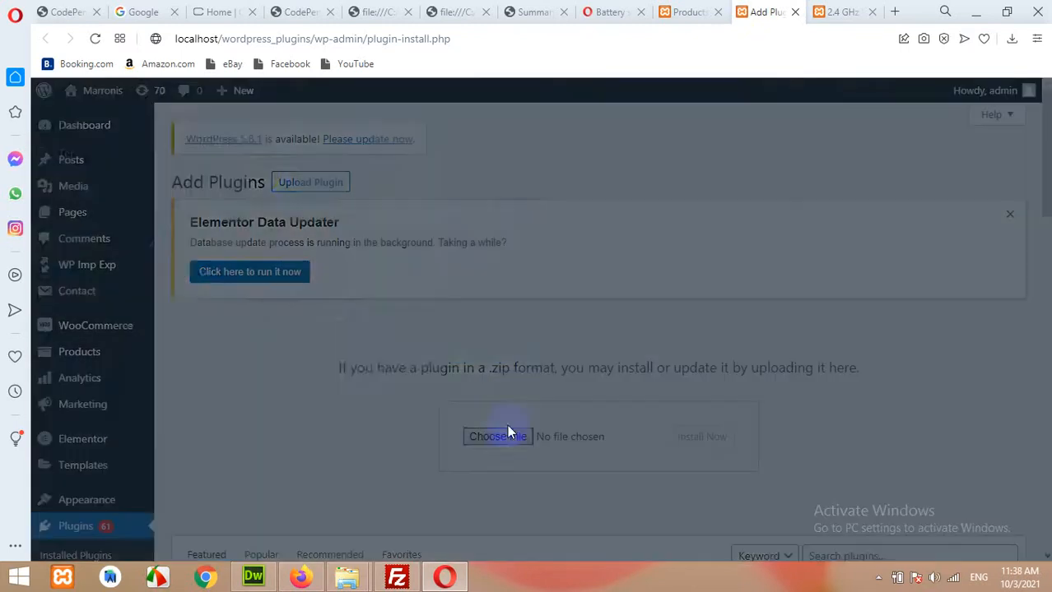
left_click(497, 437)
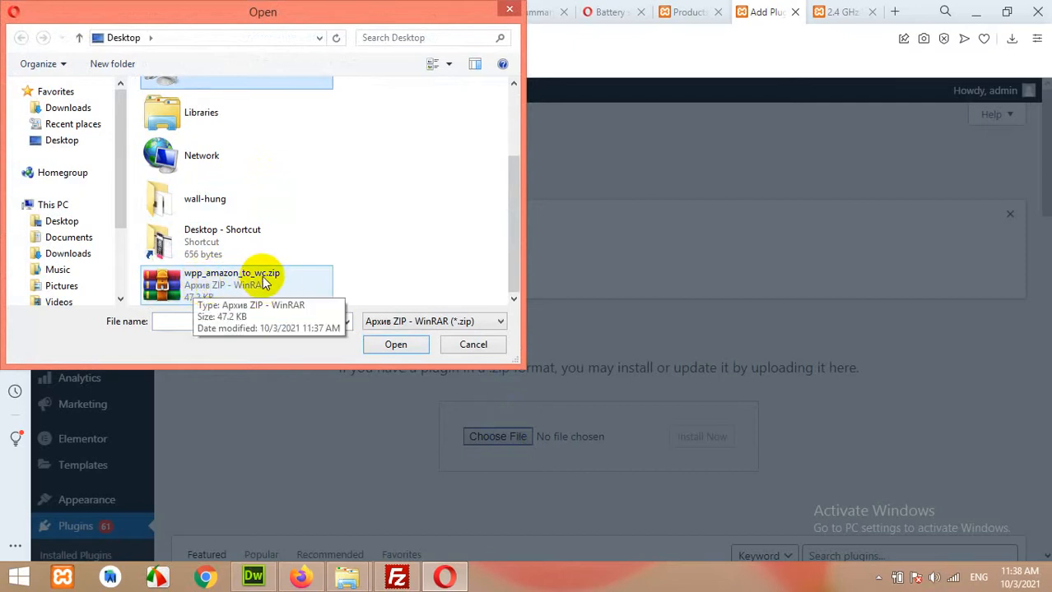
left_click(395, 344)
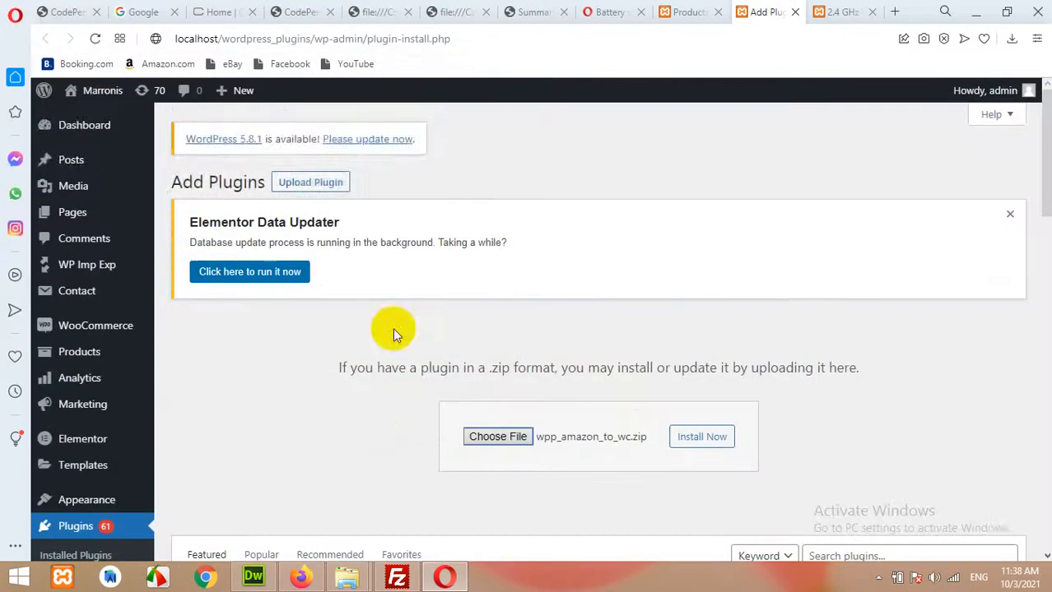
scroll("down", 3)
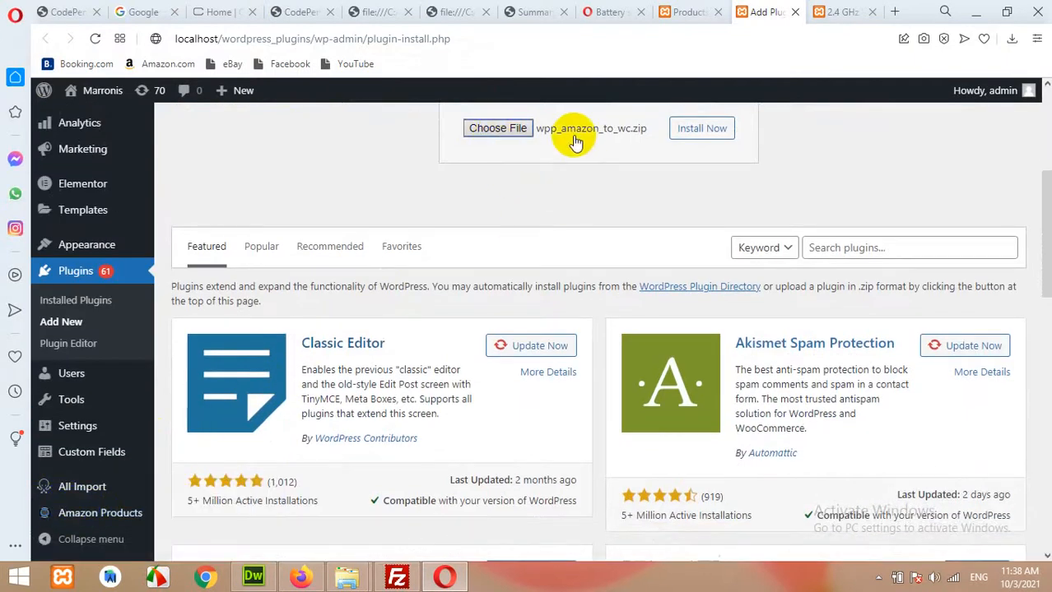
mouse_move(99, 513)
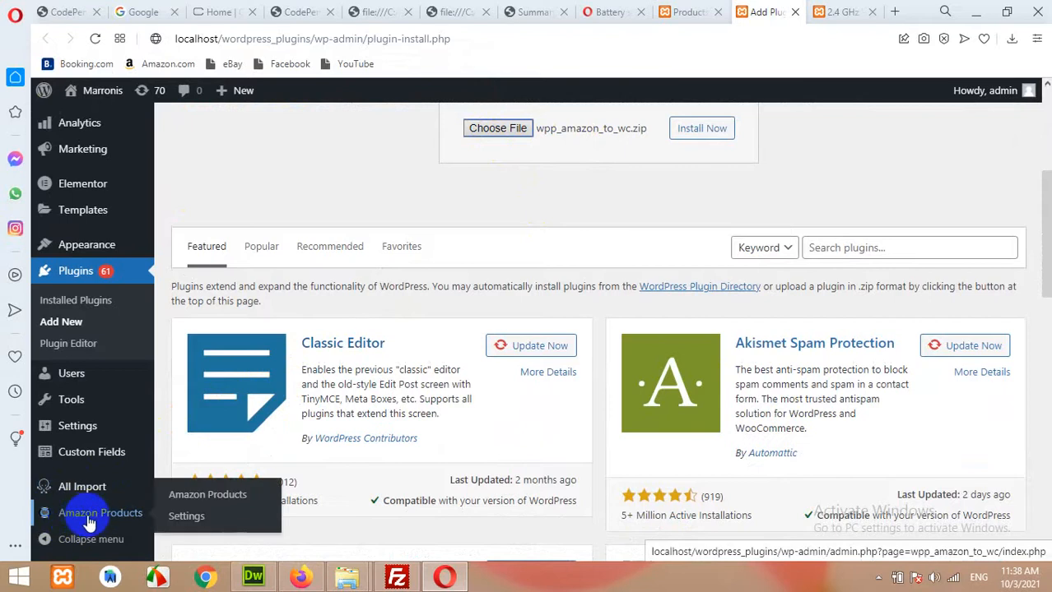
left_click(82, 513)
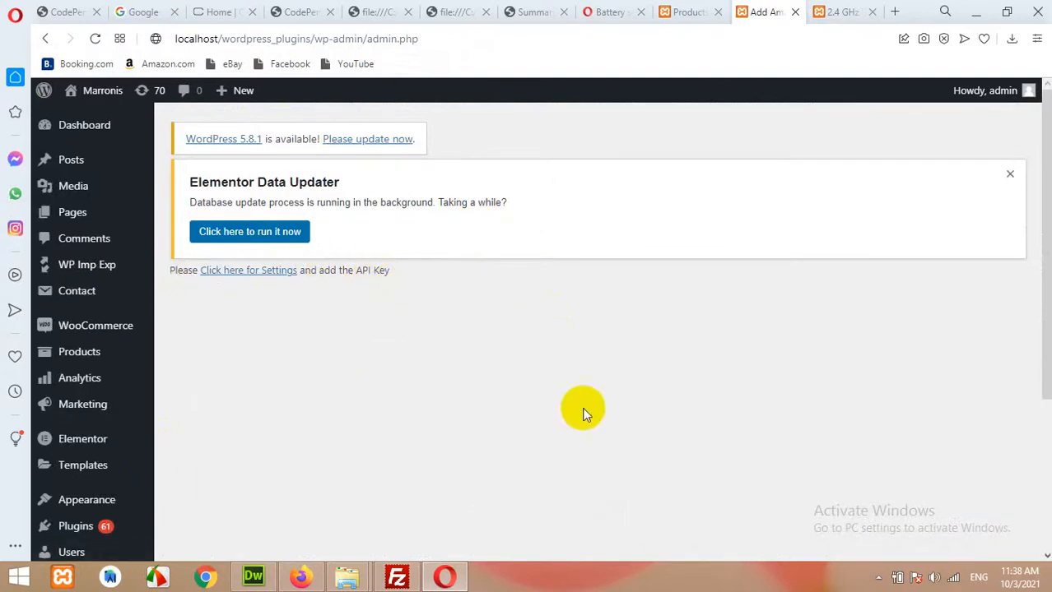
mouse_move(390, 434)
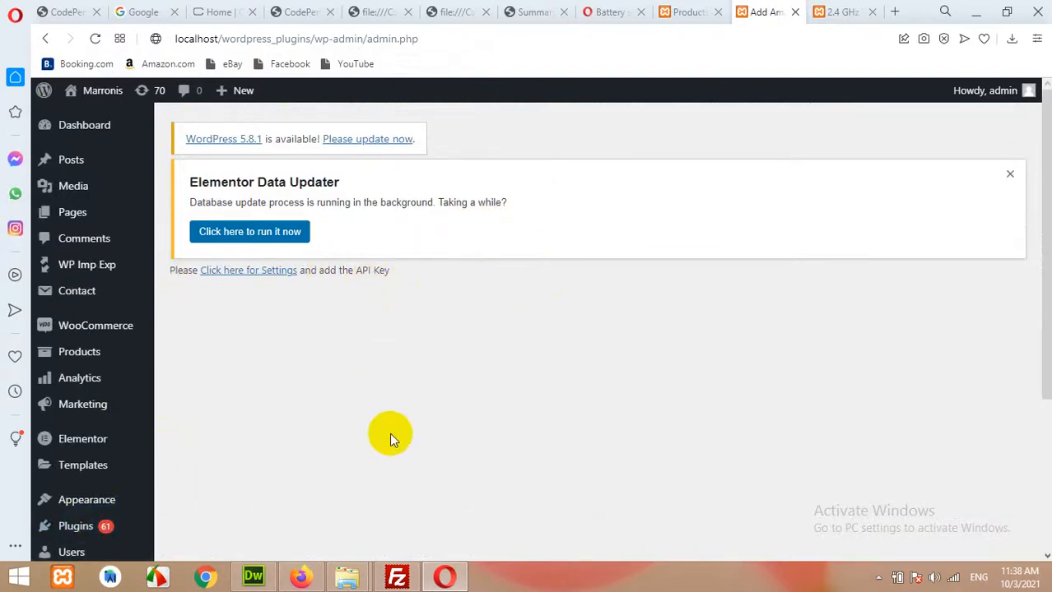
scroll("down", 3)
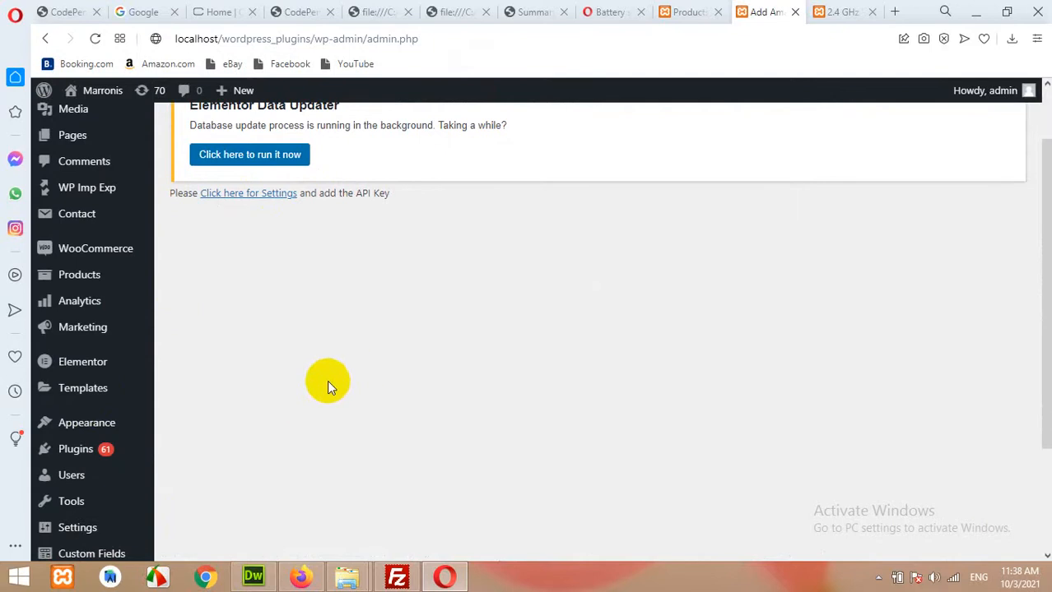
mouse_move(321, 358)
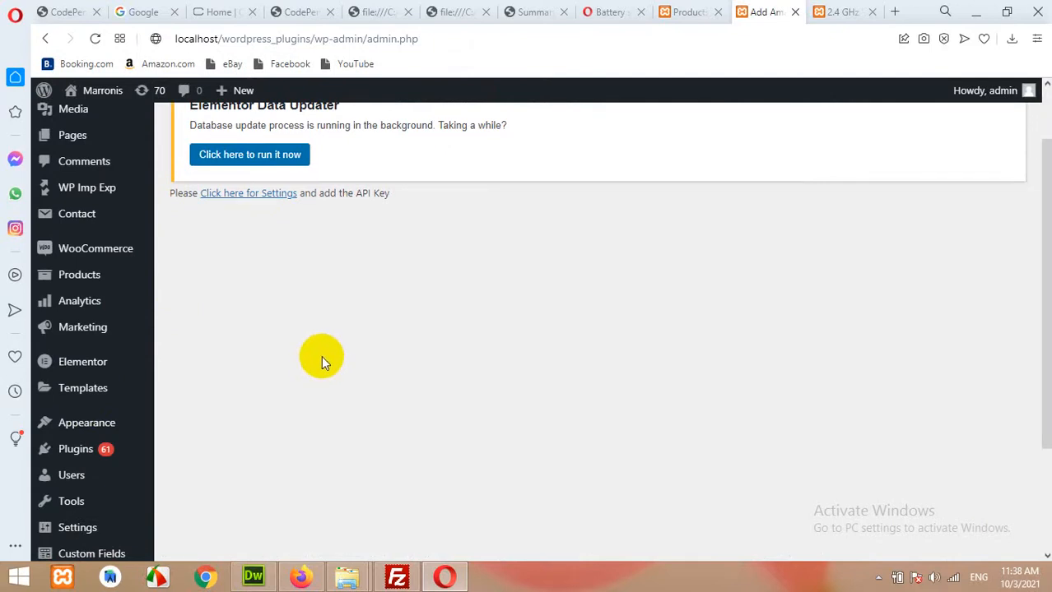
mouse_move(316, 335)
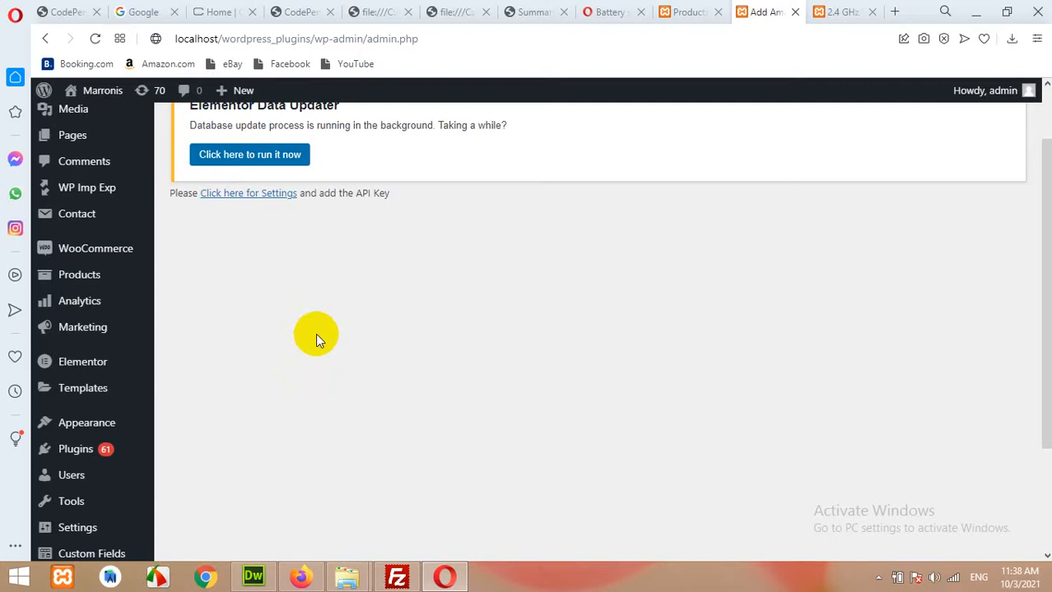
mouse_move(333, 343)
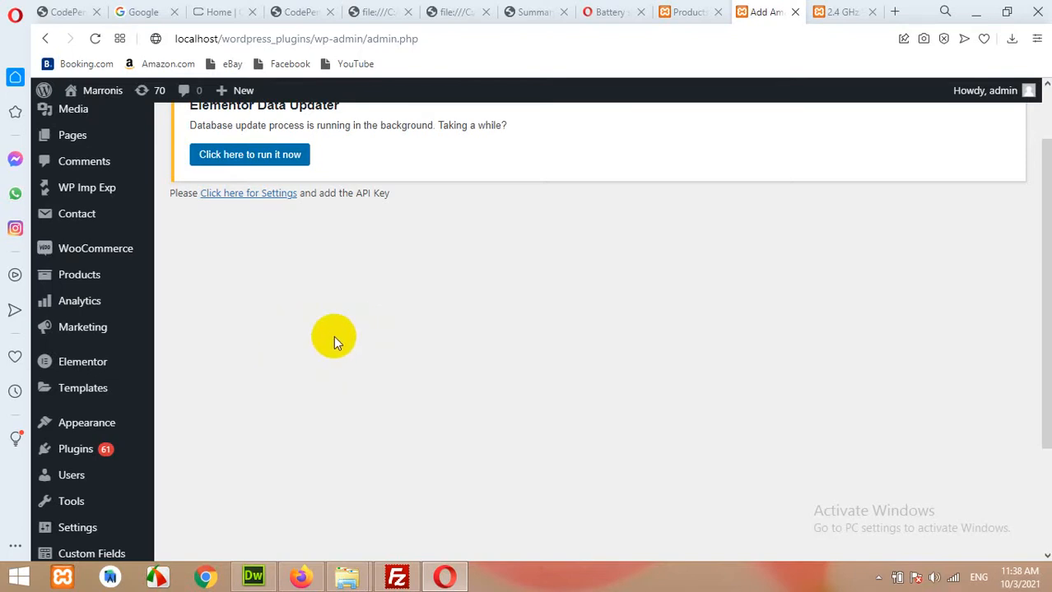
mouse_move(75, 449)
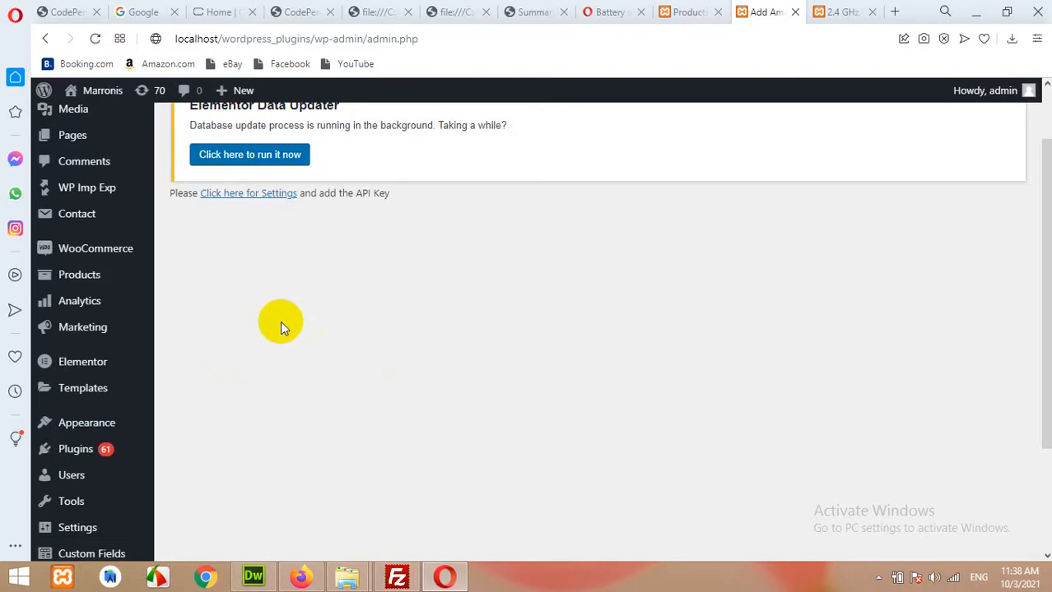
mouse_move(75, 449)
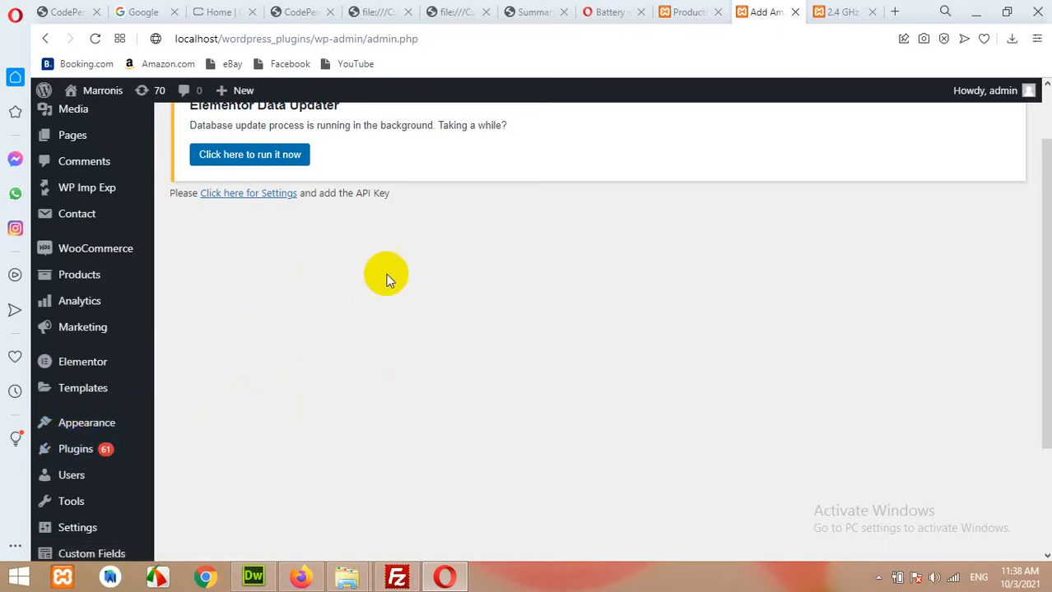
mouse_move(319, 295)
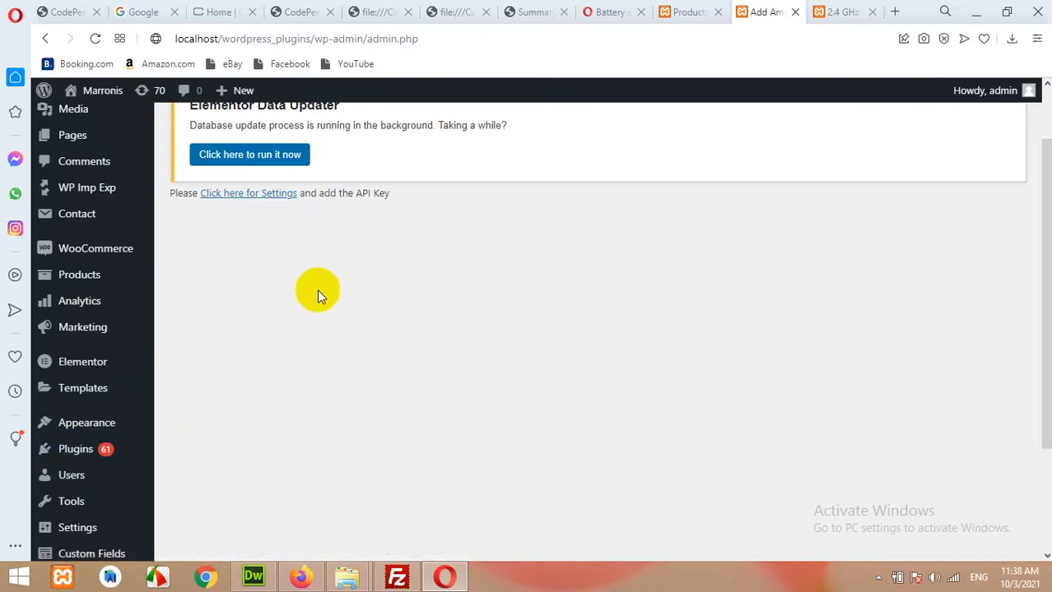
mouse_move(179, 412)
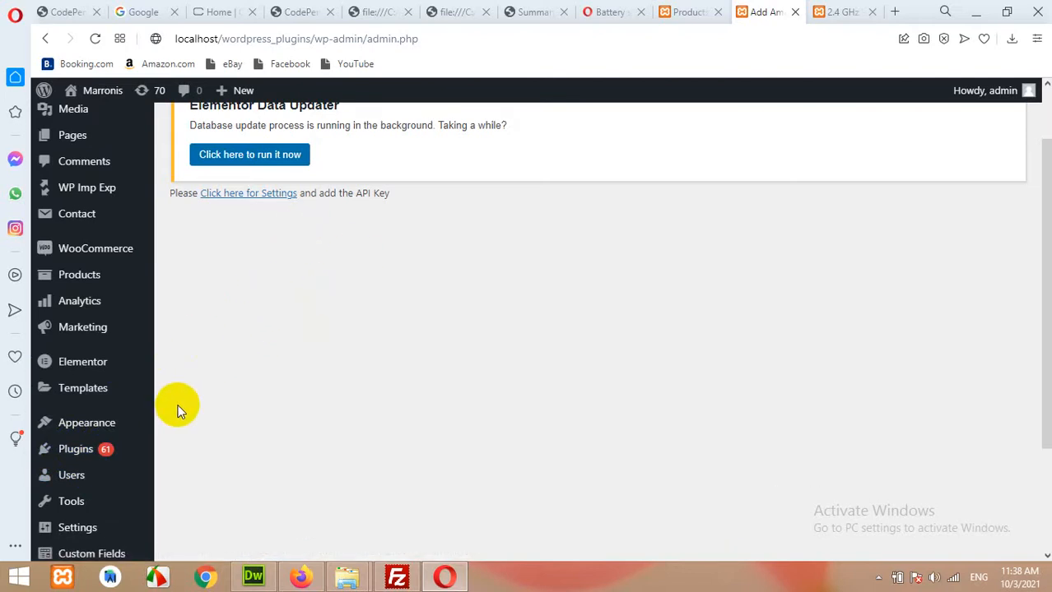
mouse_move(203, 237)
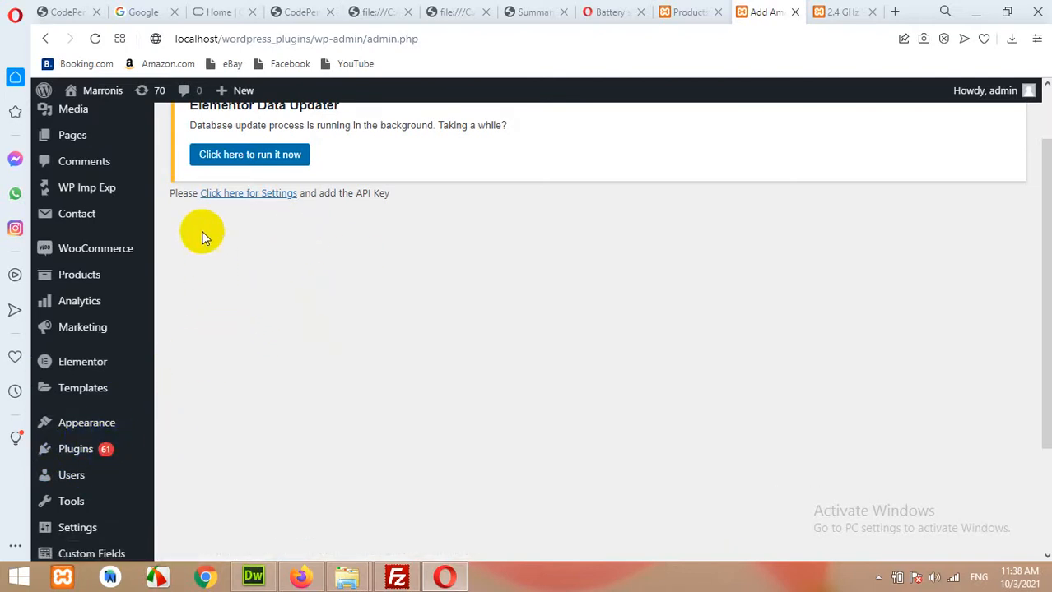
mouse_move(247, 192)
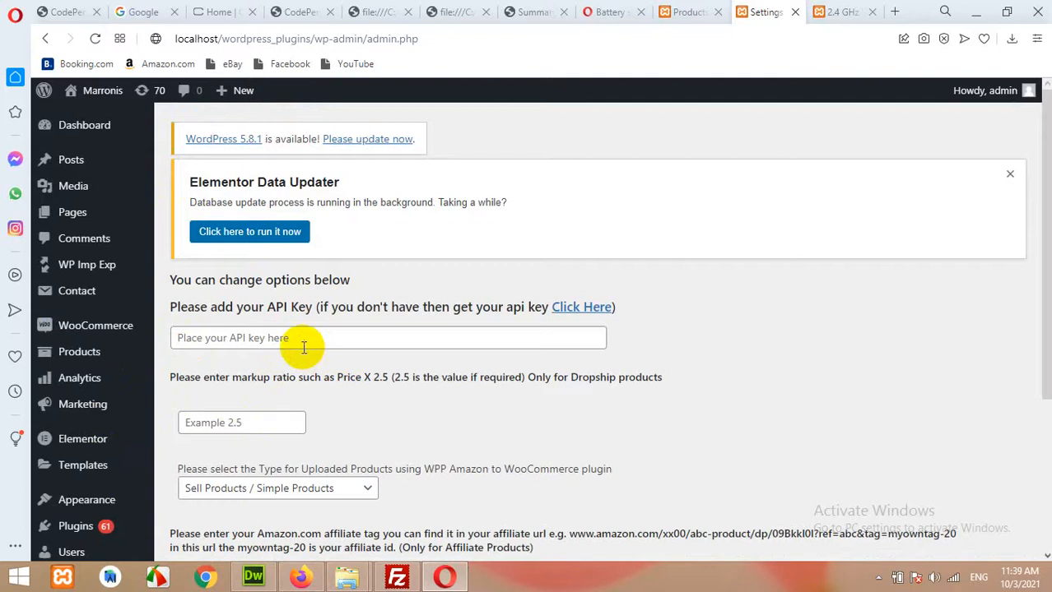
Review the API key, markup ratio and affiliate tag fields, keeping Sell Products / Simple Products
scroll("down", 3)
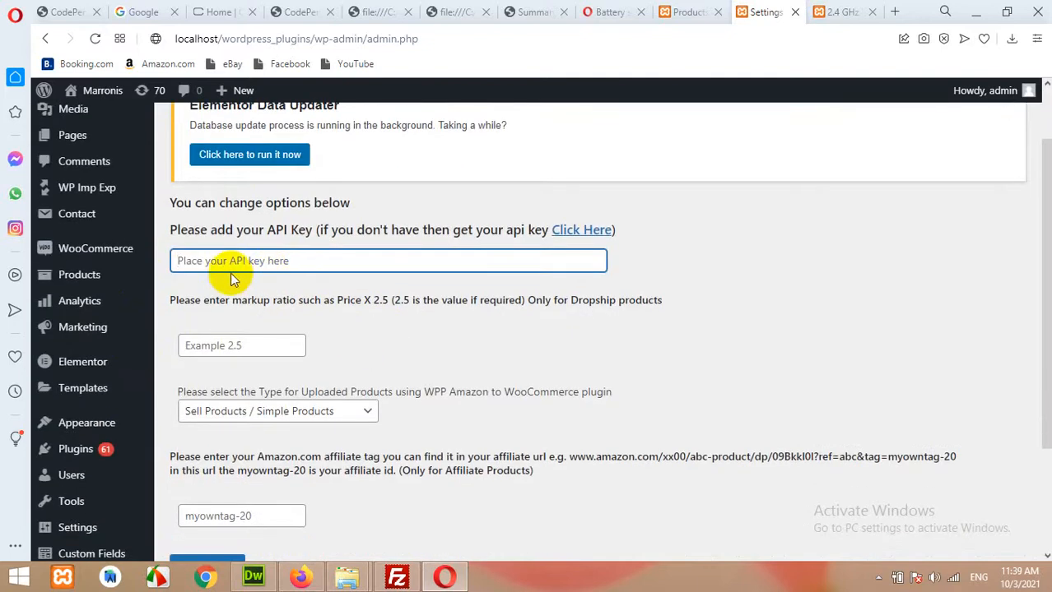
left_click(242, 345)
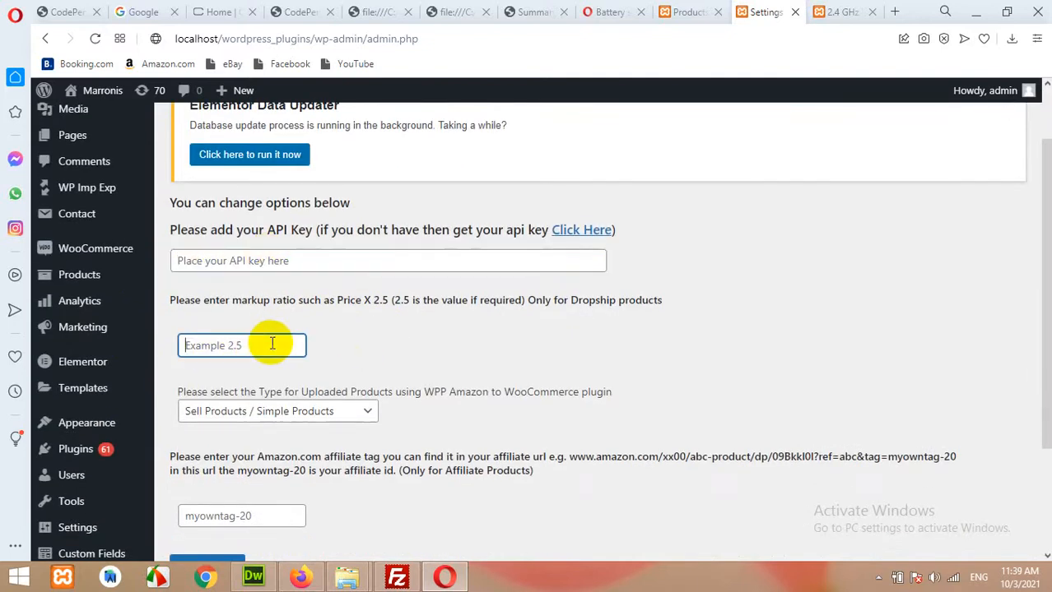
scroll("down", 3)
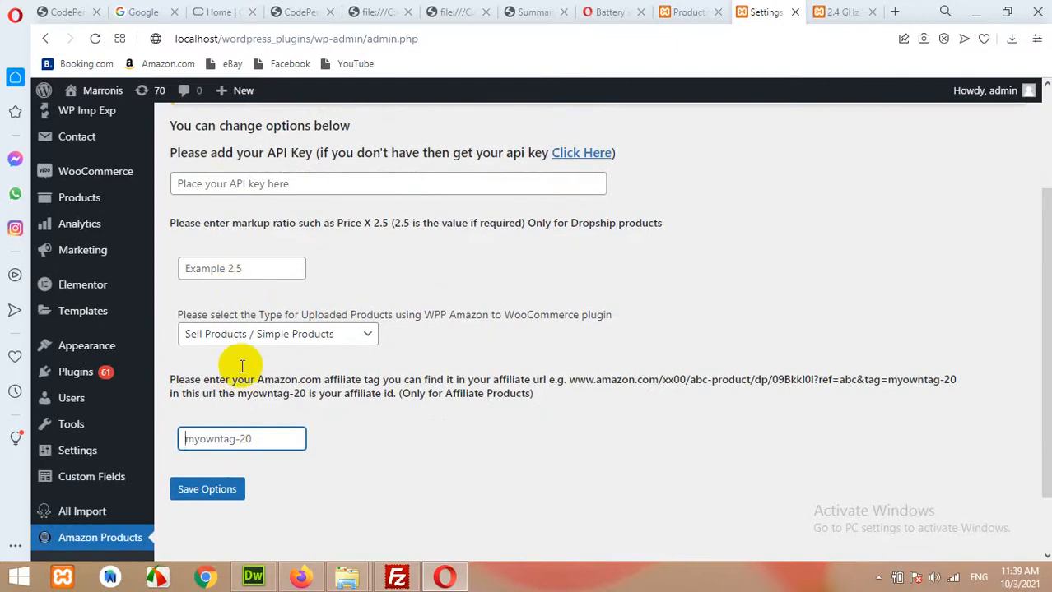
mouse_move(224, 337)
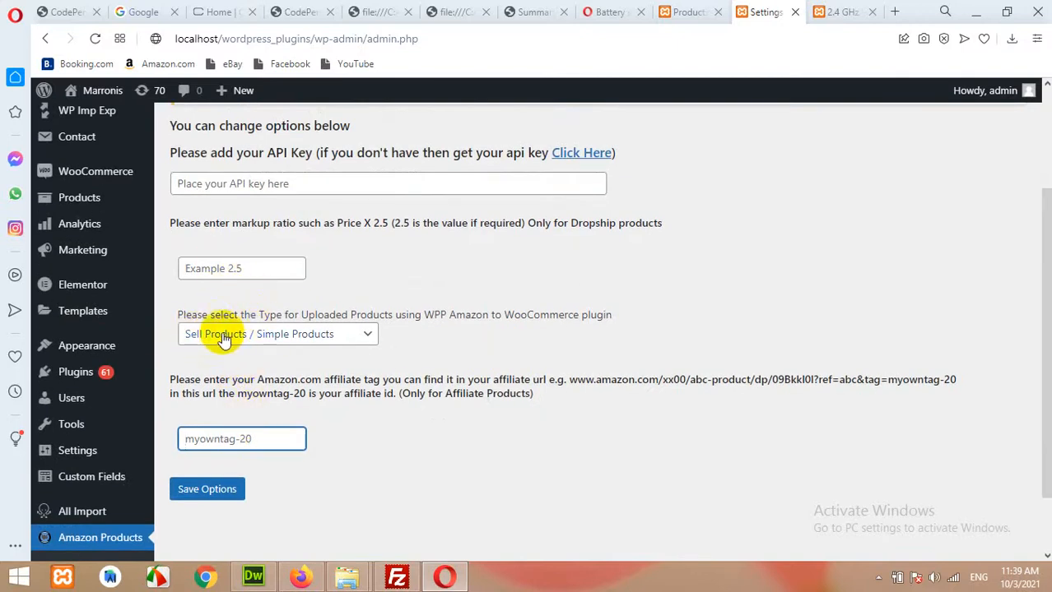
mouse_move(189, 343)
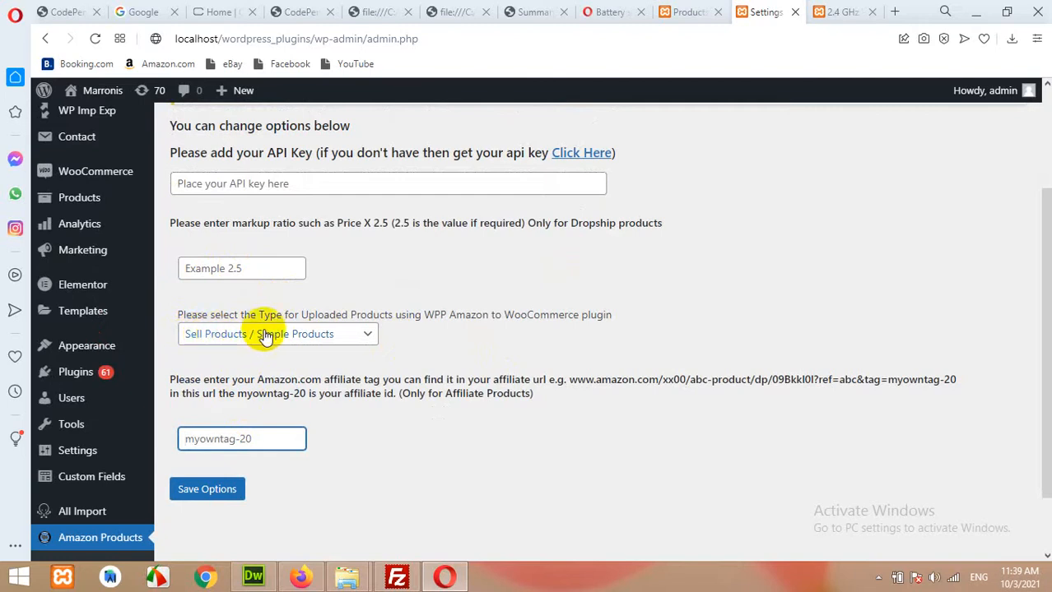
left_click(278, 334)
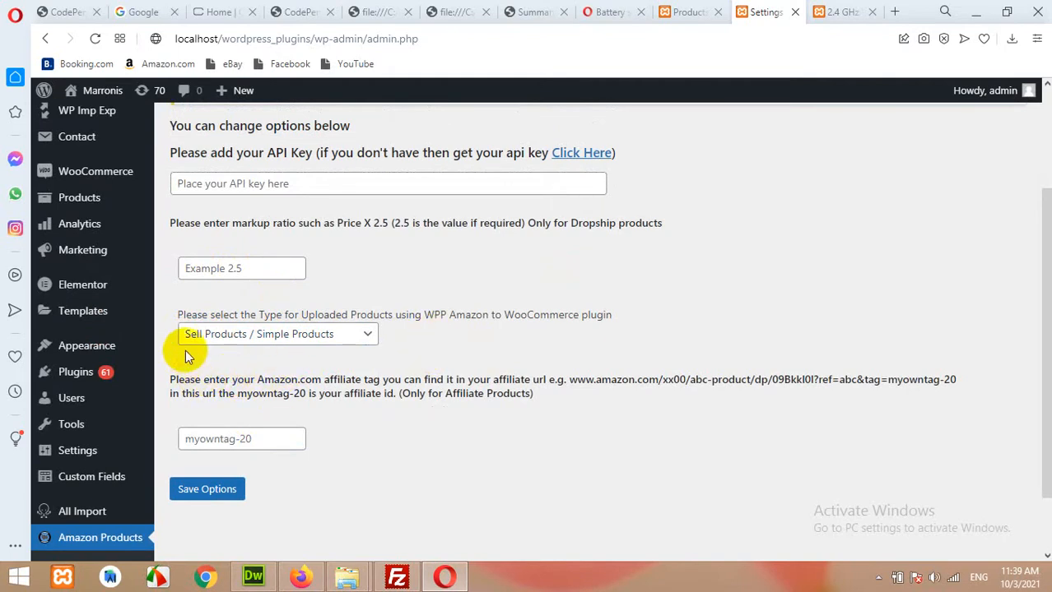
mouse_move(434, 303)
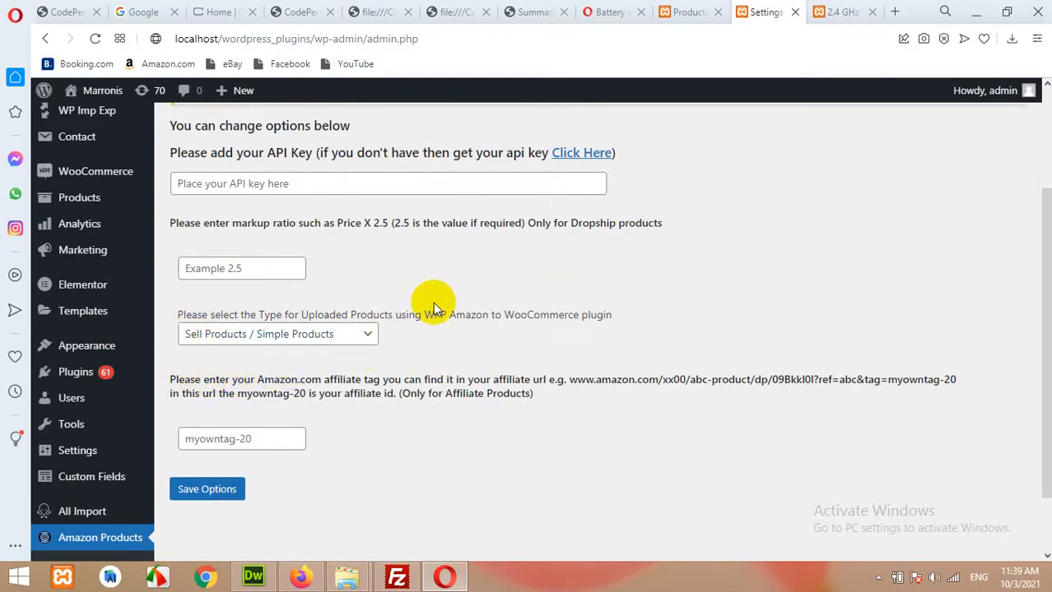
mouse_move(198, 340)
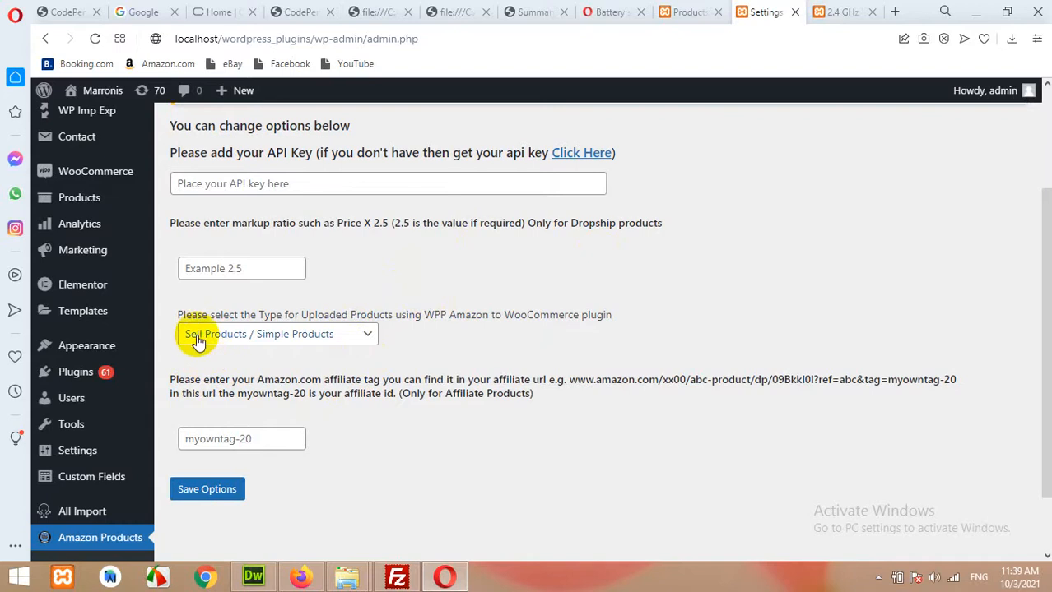
left_click(275, 333)
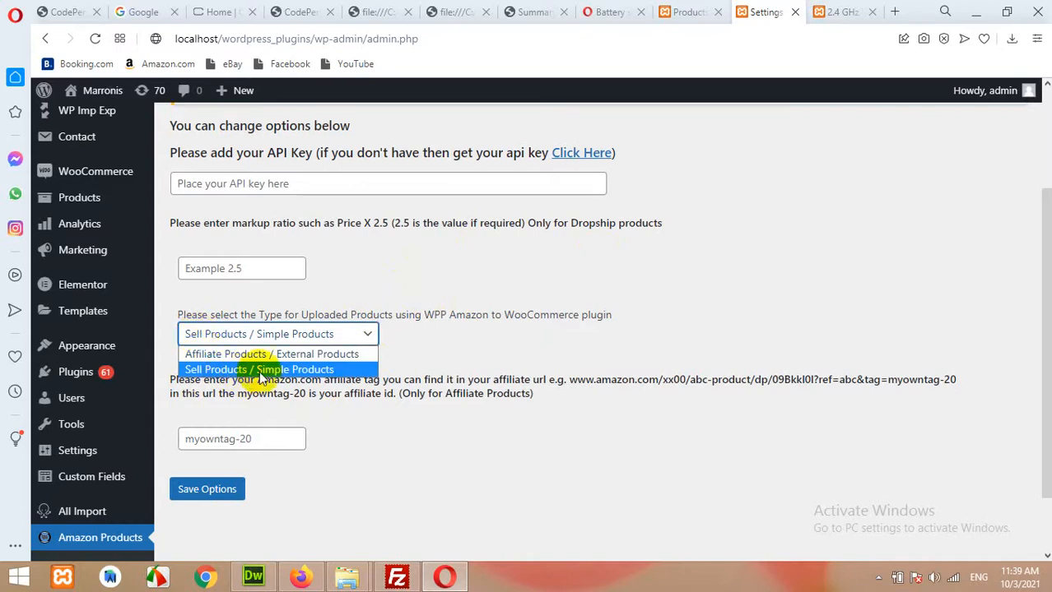
left_click(259, 368)
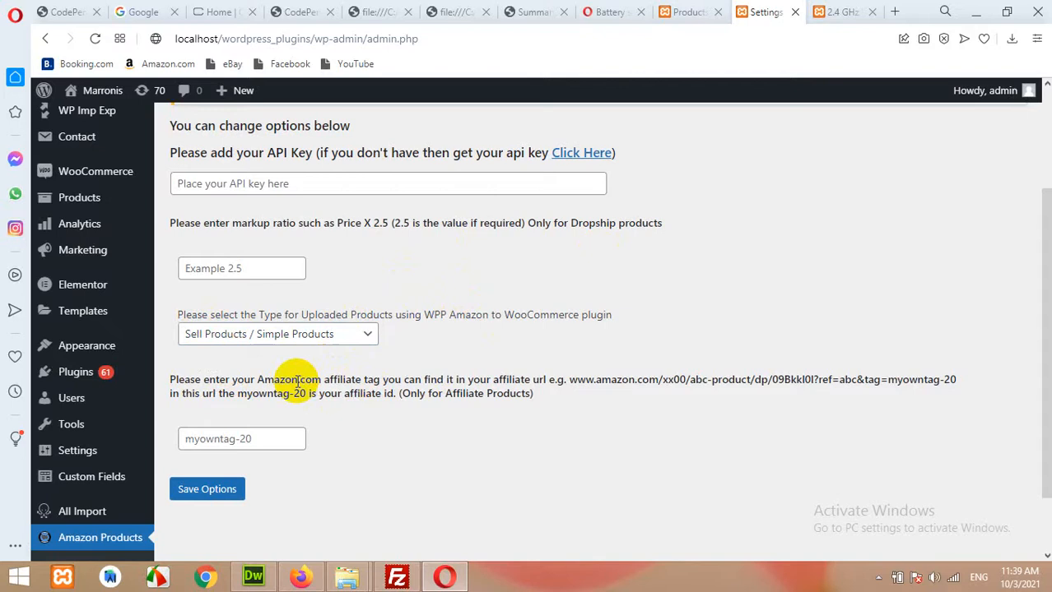
mouse_move(368, 375)
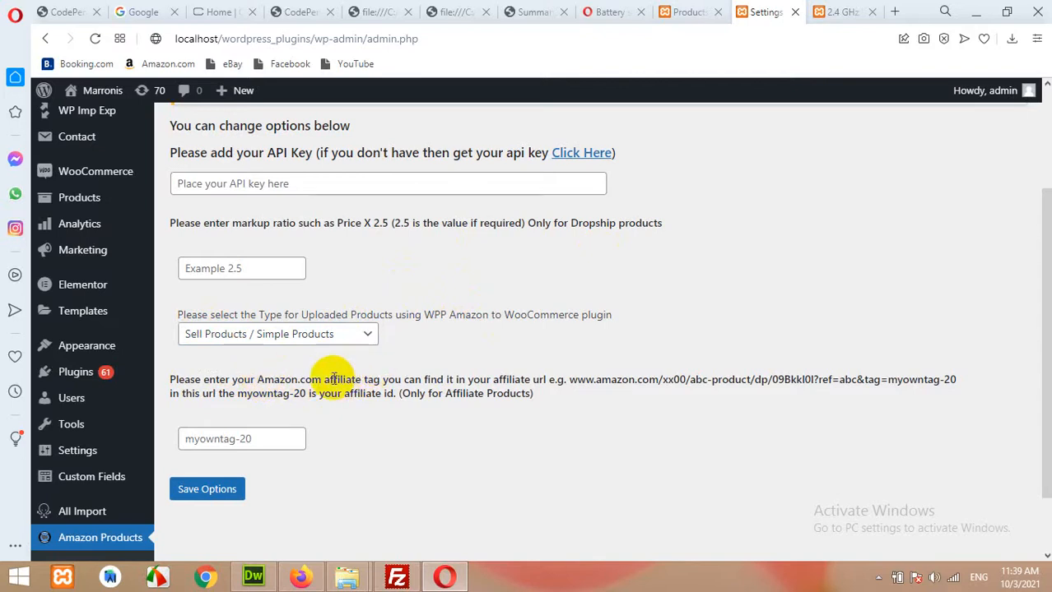
scroll("up", 3)
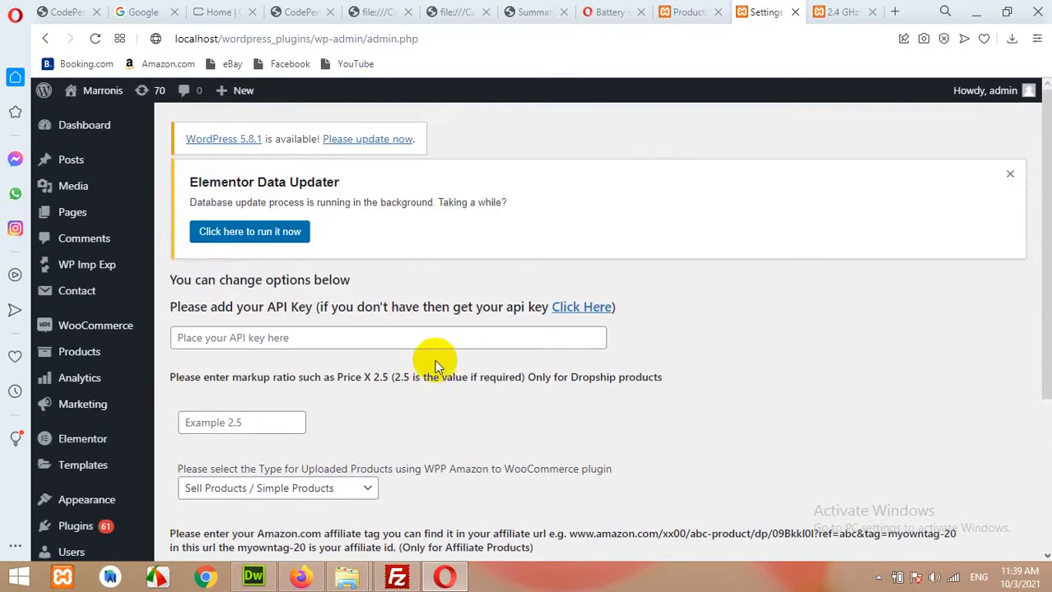
scroll("down", 3)
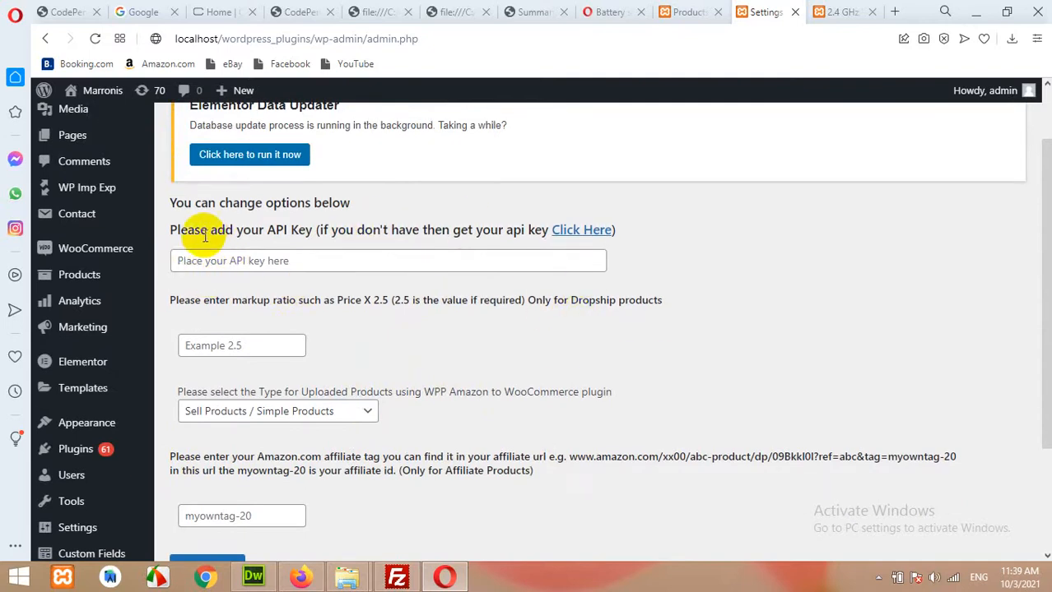
mouse_move(581, 230)
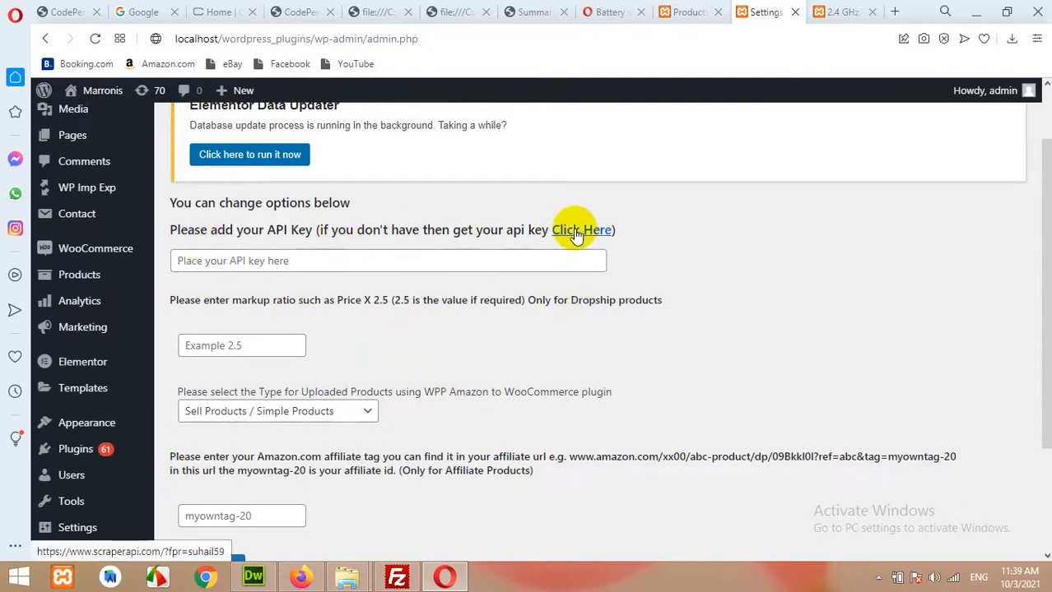
Sign up for a ScraperAPI account with Google login to reach its API key dashboard
left_click(581, 230)
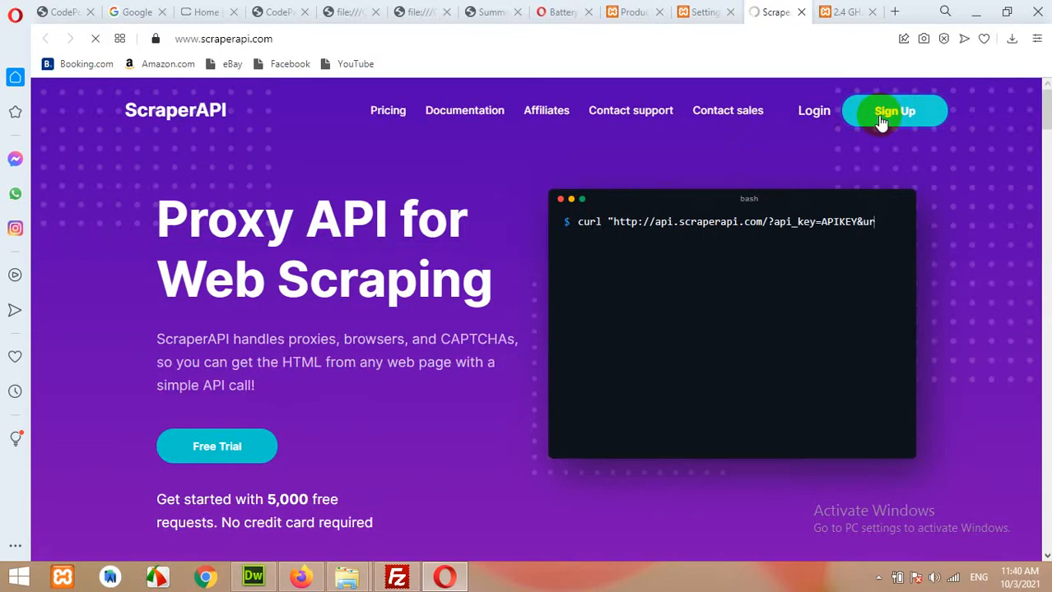
left_click(894, 110)
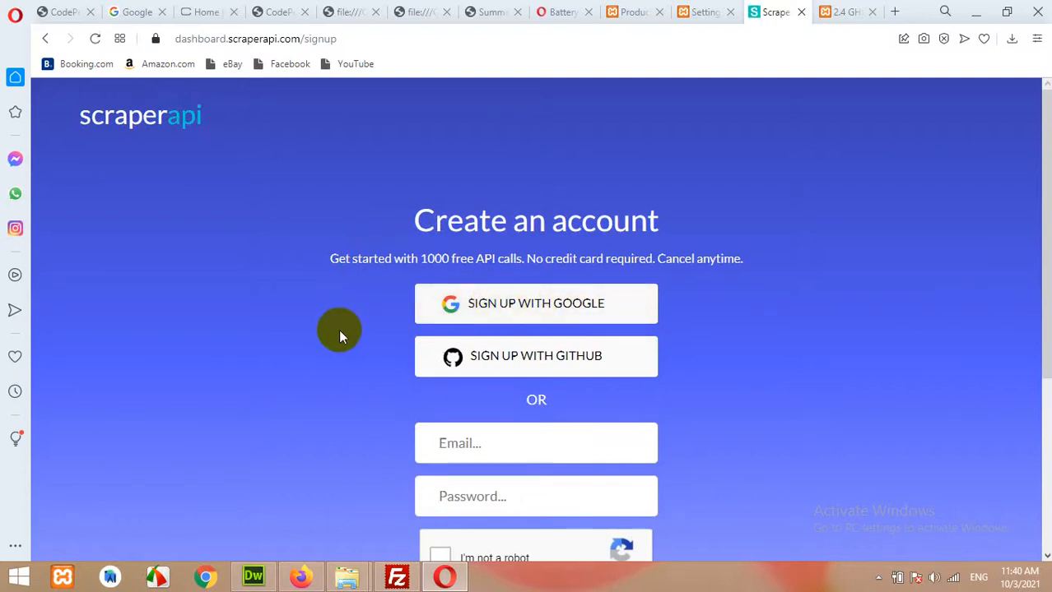
scroll("down", 3)
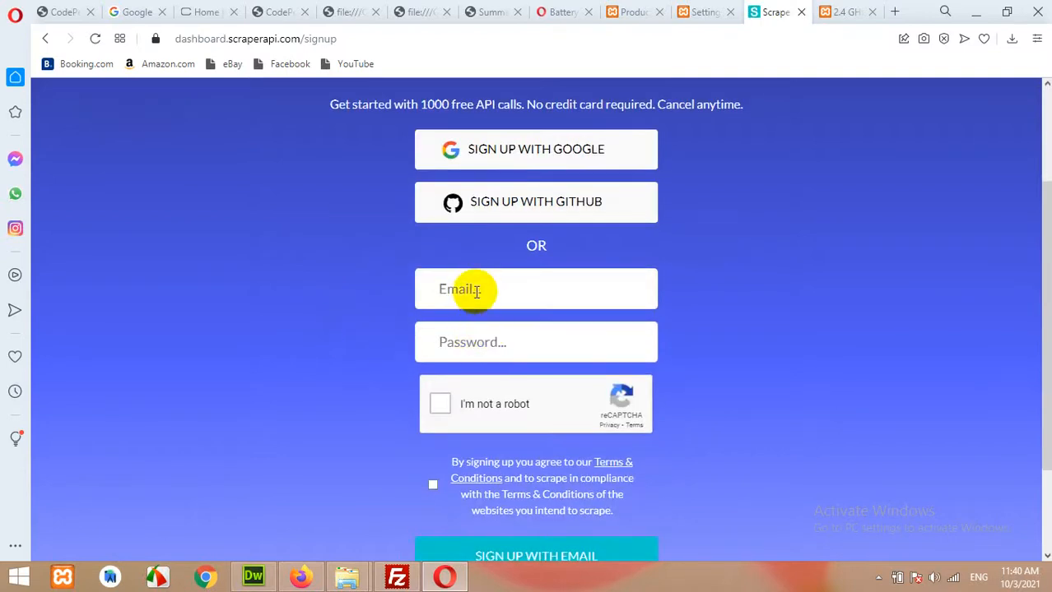
mouse_move(328, 411)
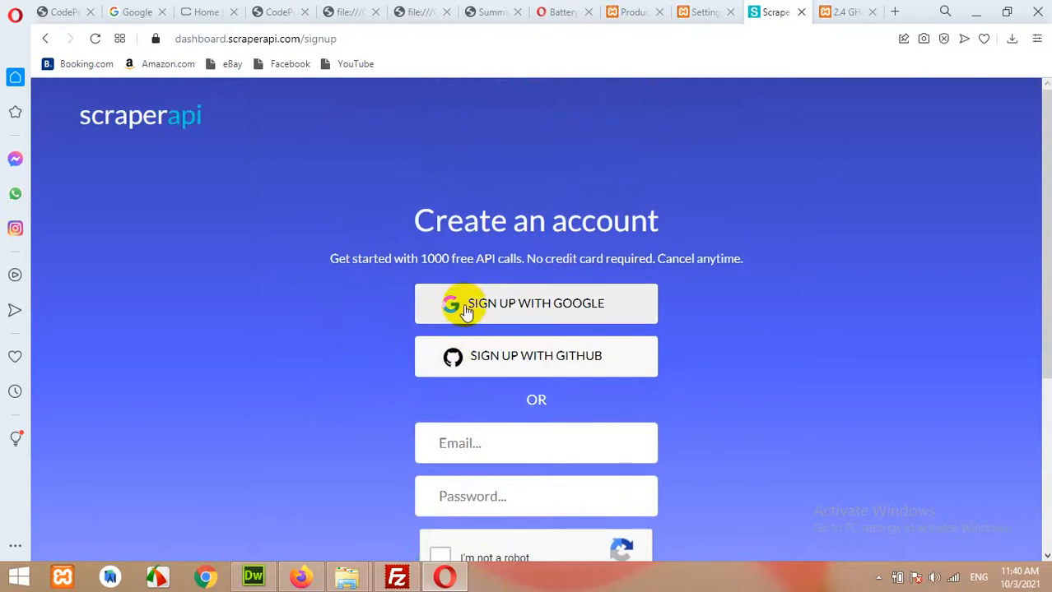
left_click(535, 304)
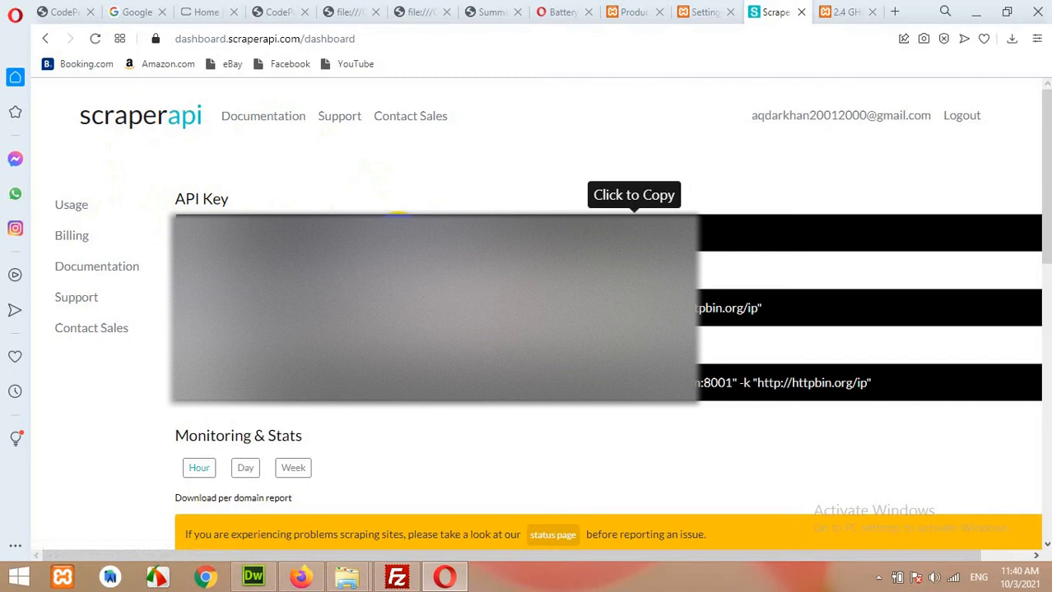
Select and copy the ScraperAPI key
left_click(436, 239)
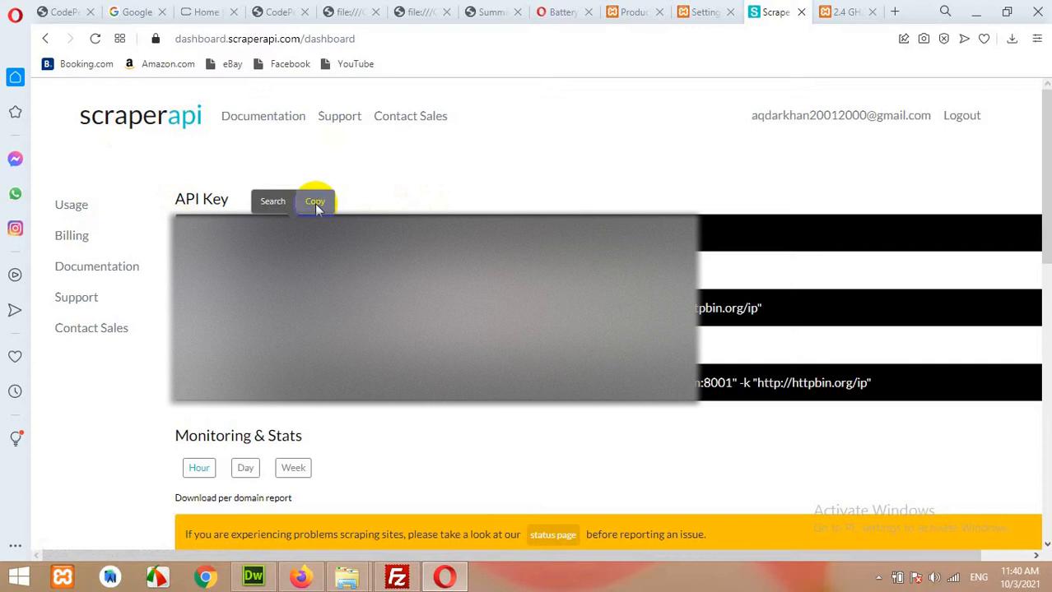
left_click(315, 201)
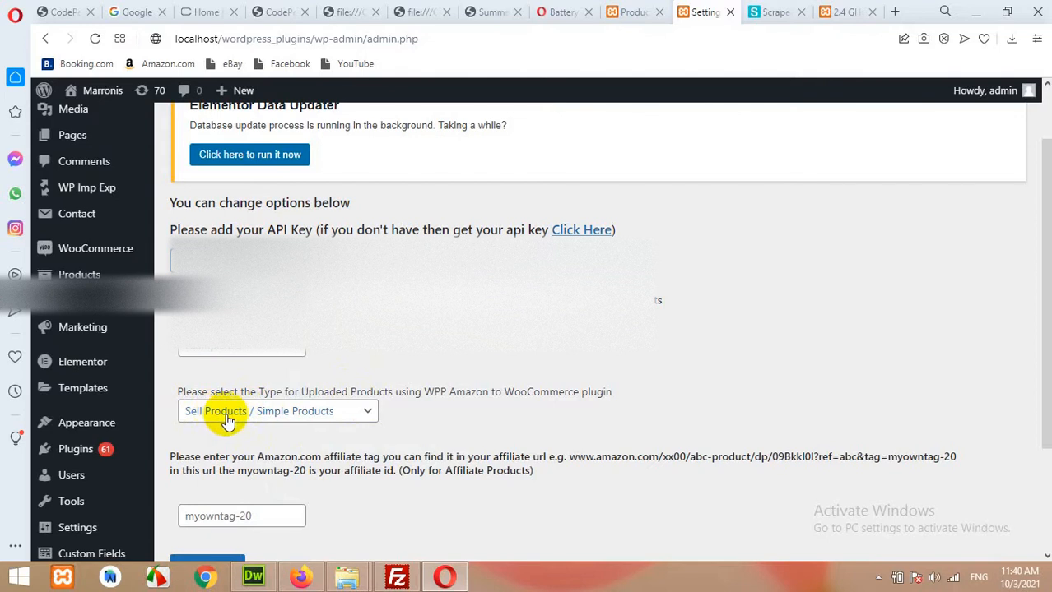
left_click(277, 412)
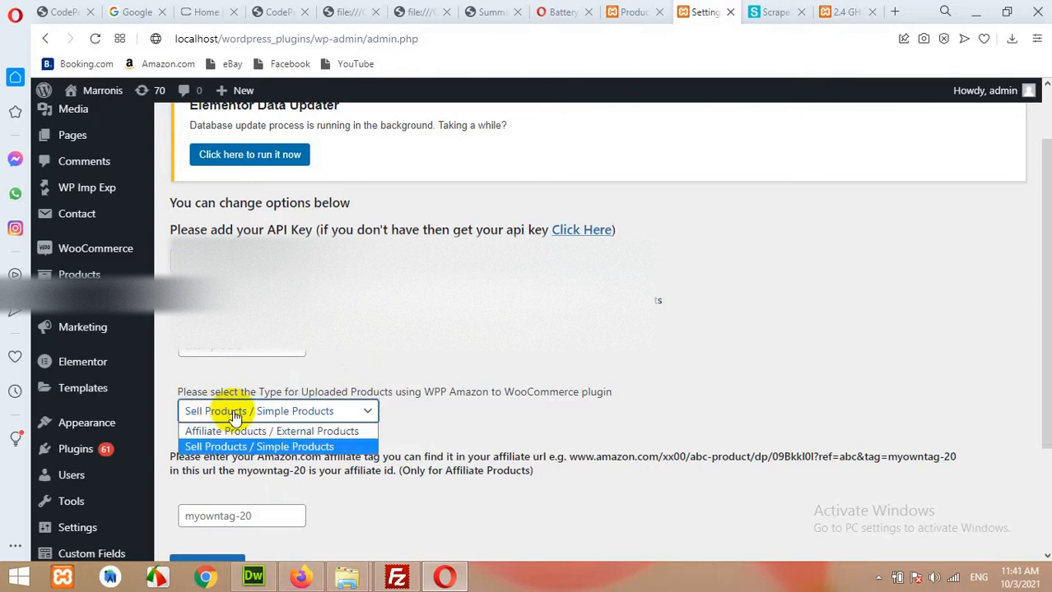
left_click(259, 446)
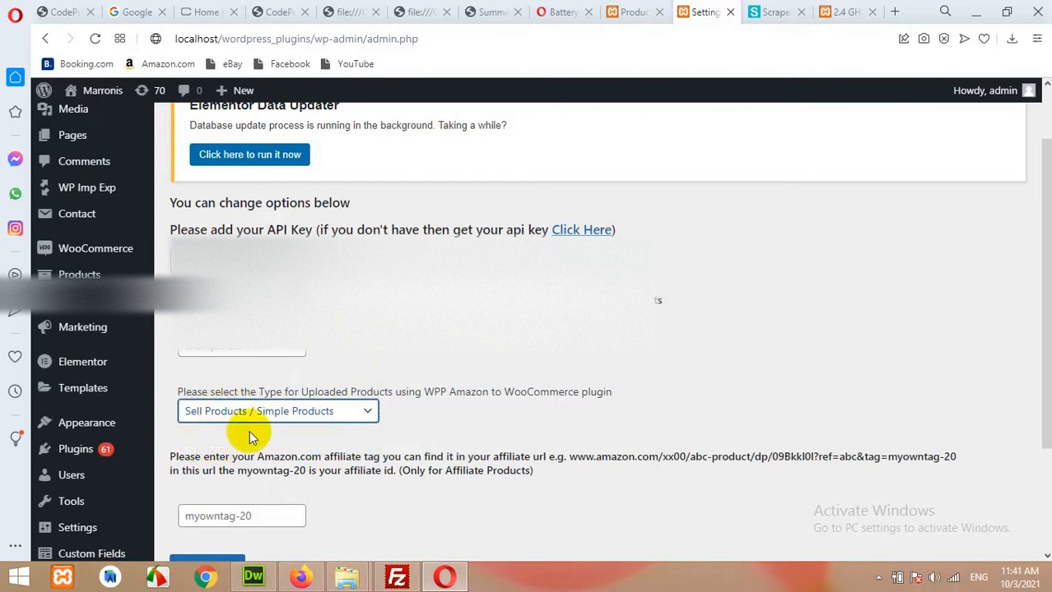
left_click(277, 411)
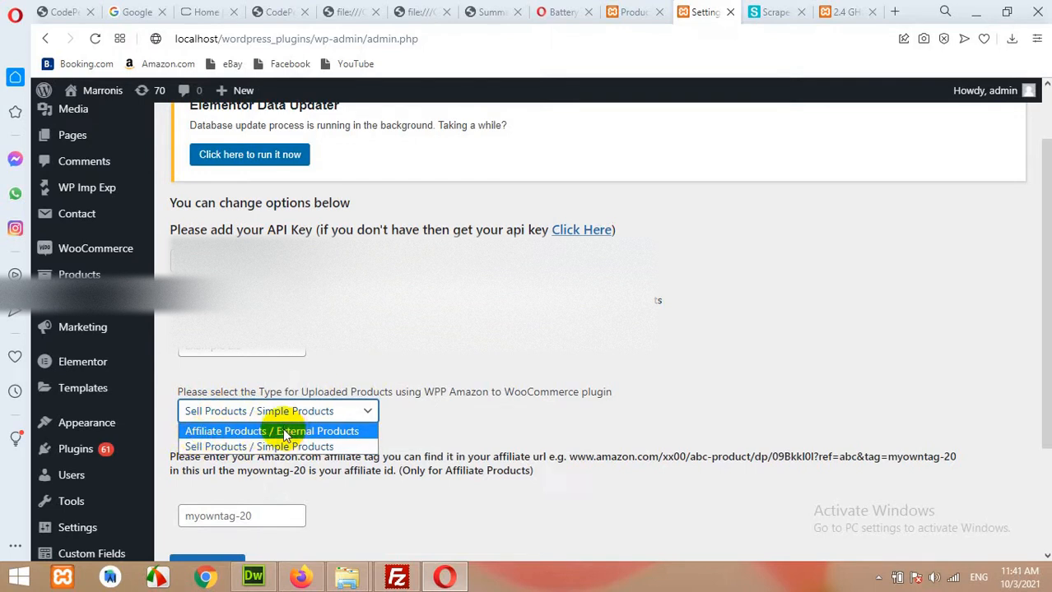
mouse_move(259, 446)
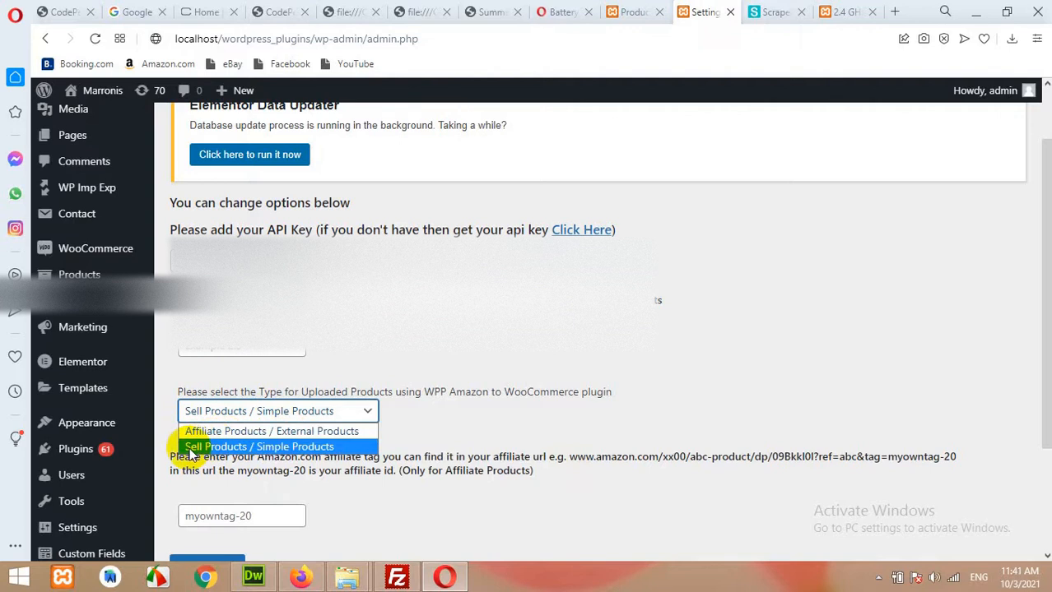
left_click(260, 446)
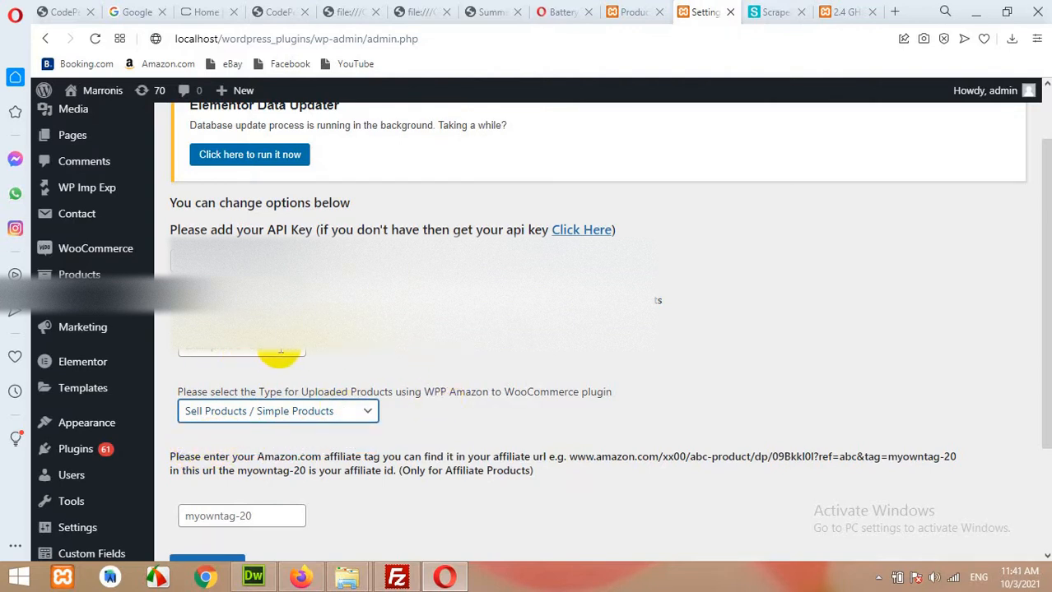
mouse_move(719, 235)
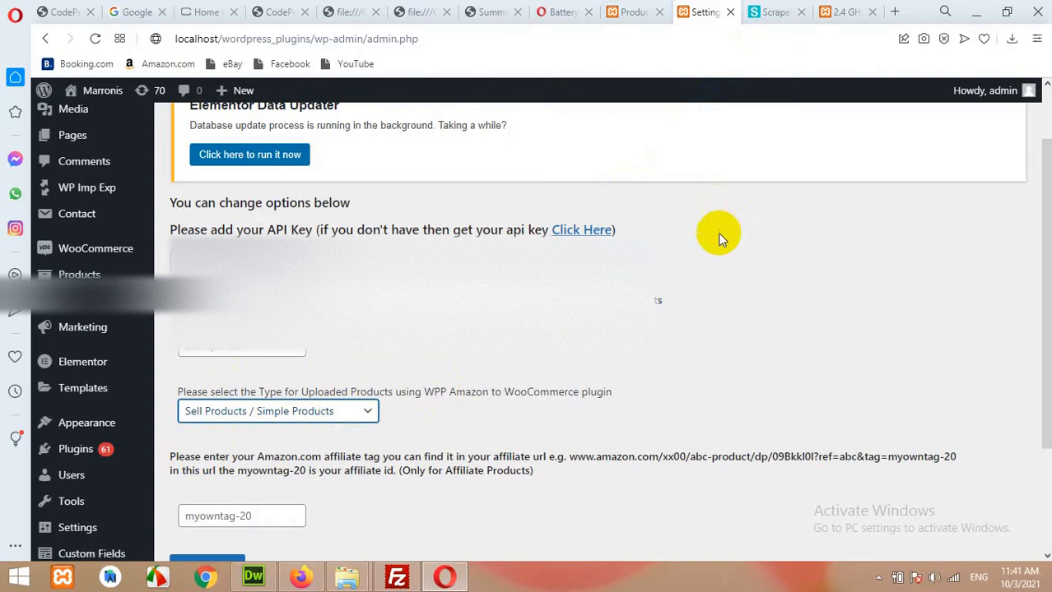
mouse_move(699, 262)
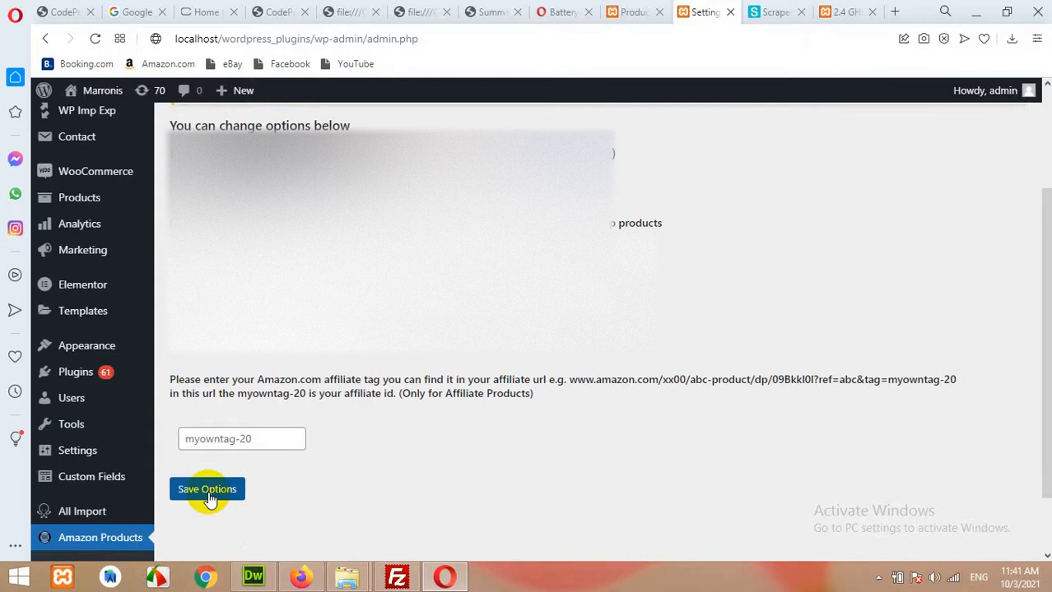
Keep Sell Products / Simple Products as product type and save the plugin options
left_click(241, 439)
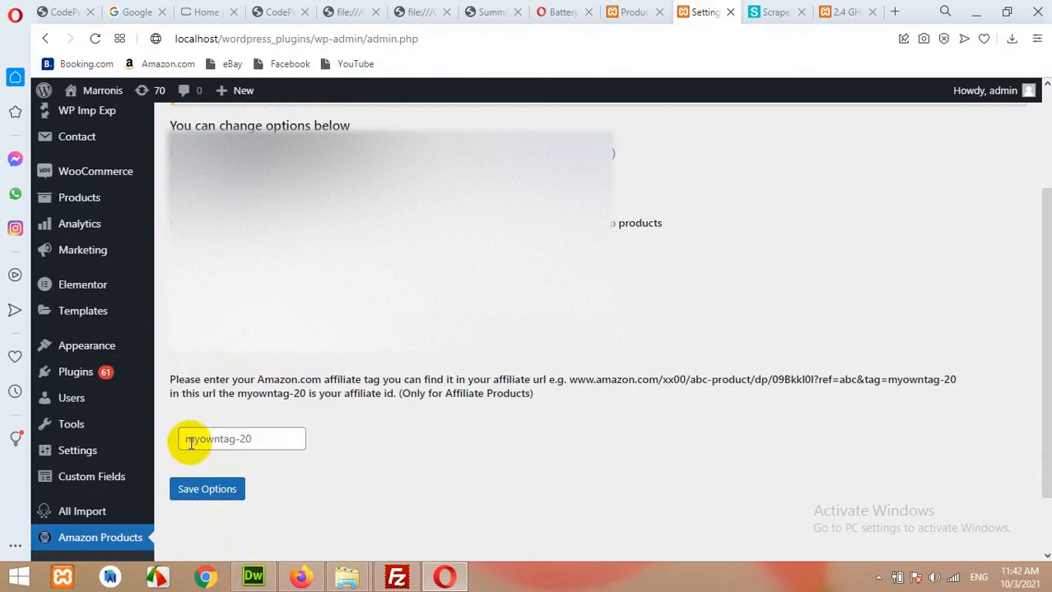
left_click(242, 439)
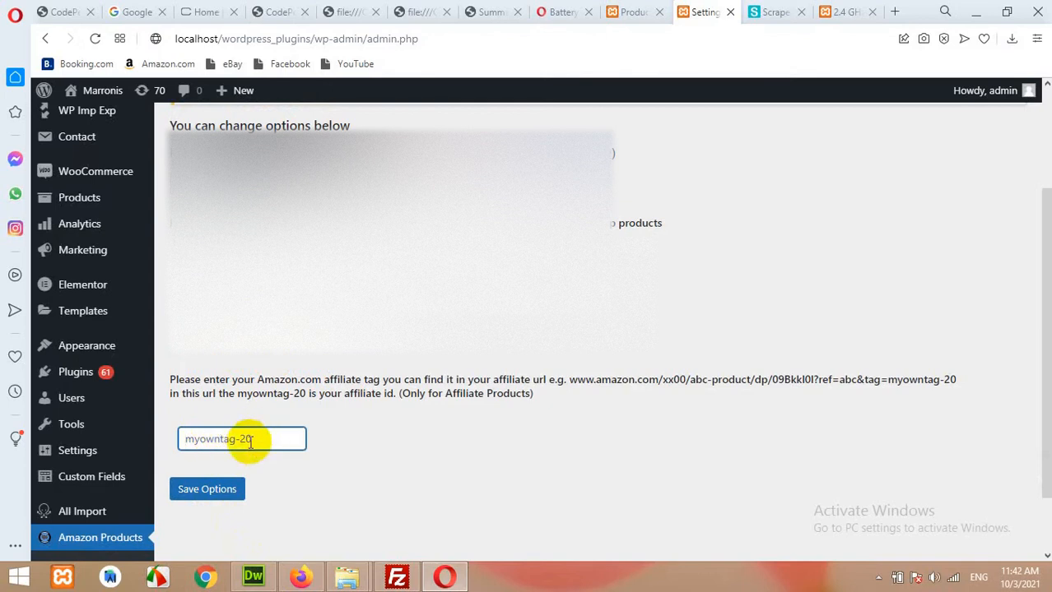
mouse_move(757, 251)
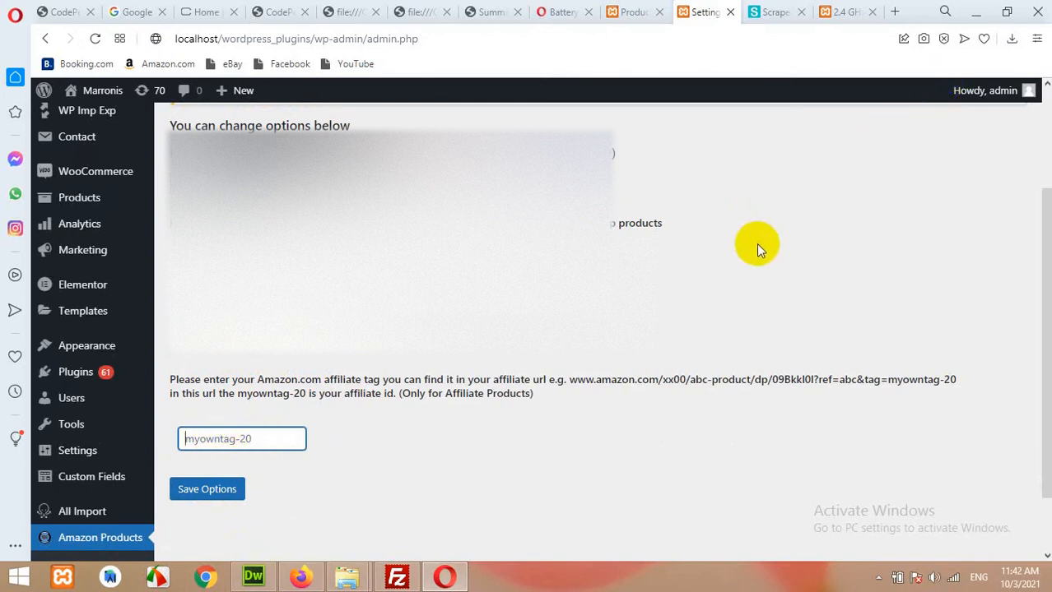
mouse_move(747, 245)
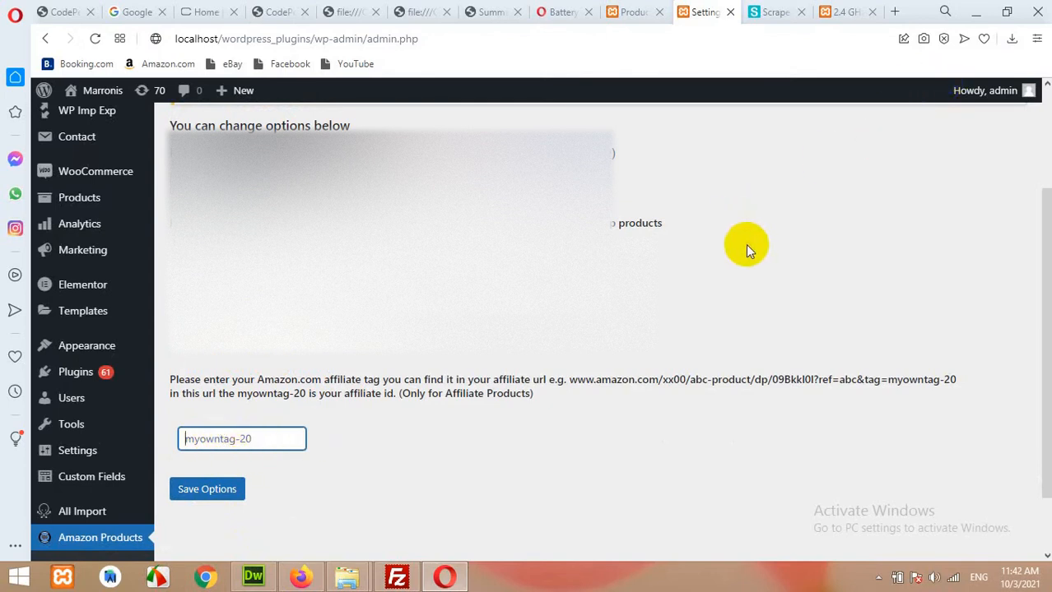
mouse_move(741, 224)
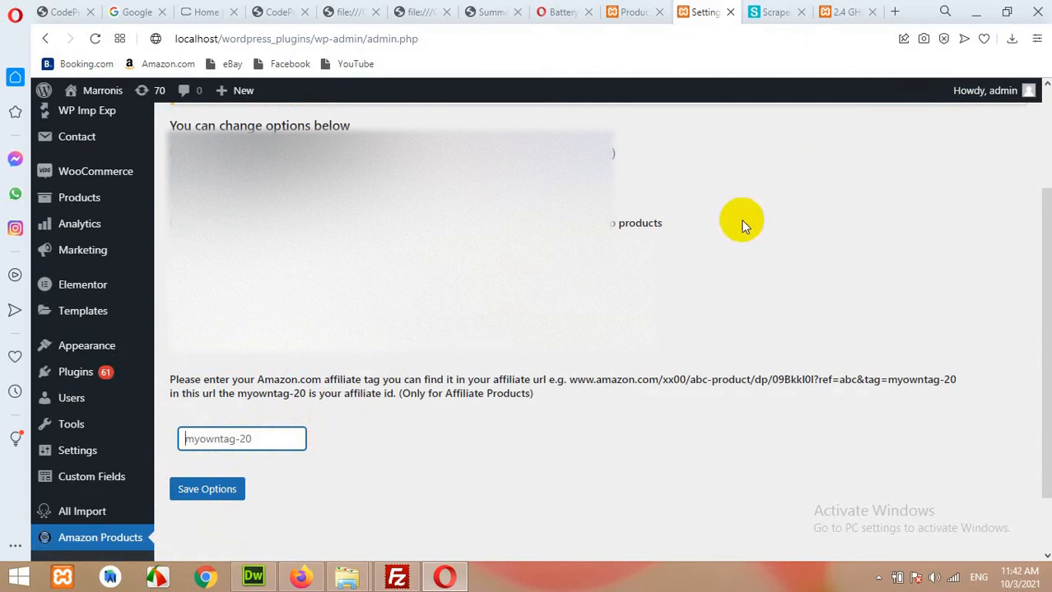
left_click(241, 438)
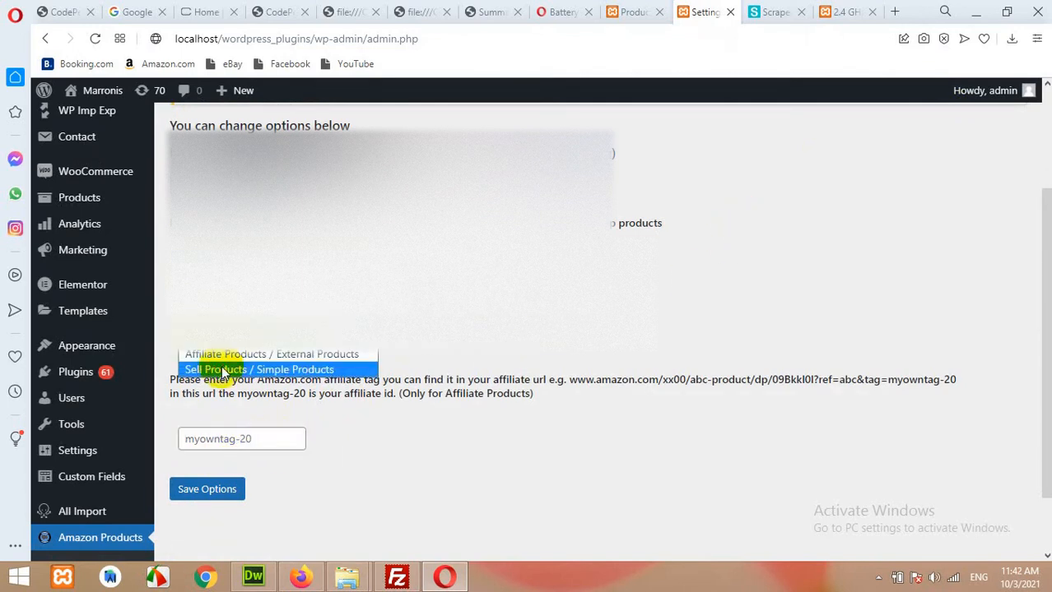
left_click(272, 368)
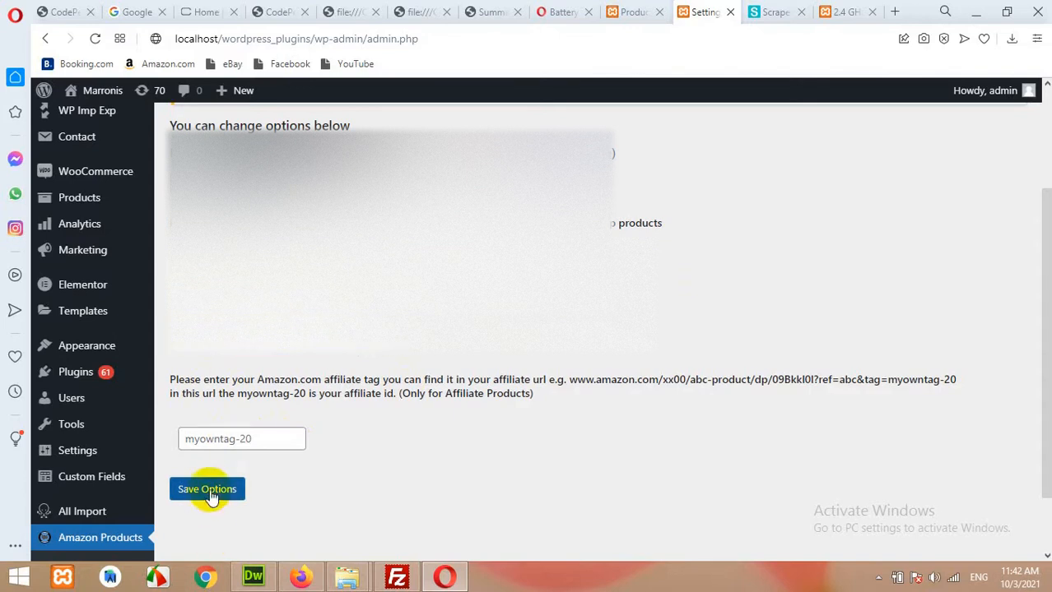
left_click(207, 489)
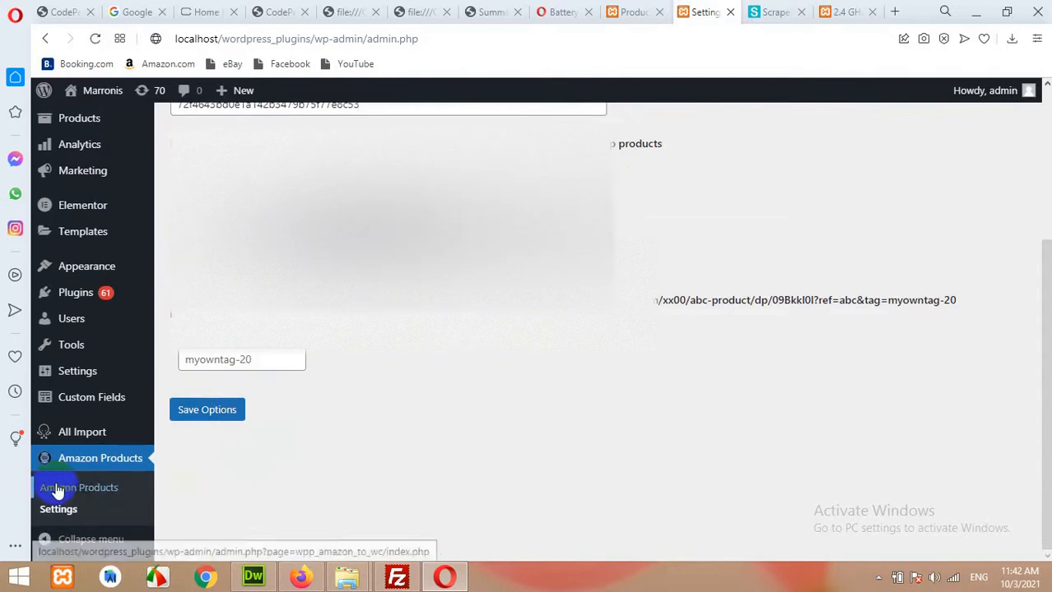
Run a first fetch on the Amazon Products import page, returning 0 / 0, and return to ScraperAPI
left_click(79, 487)
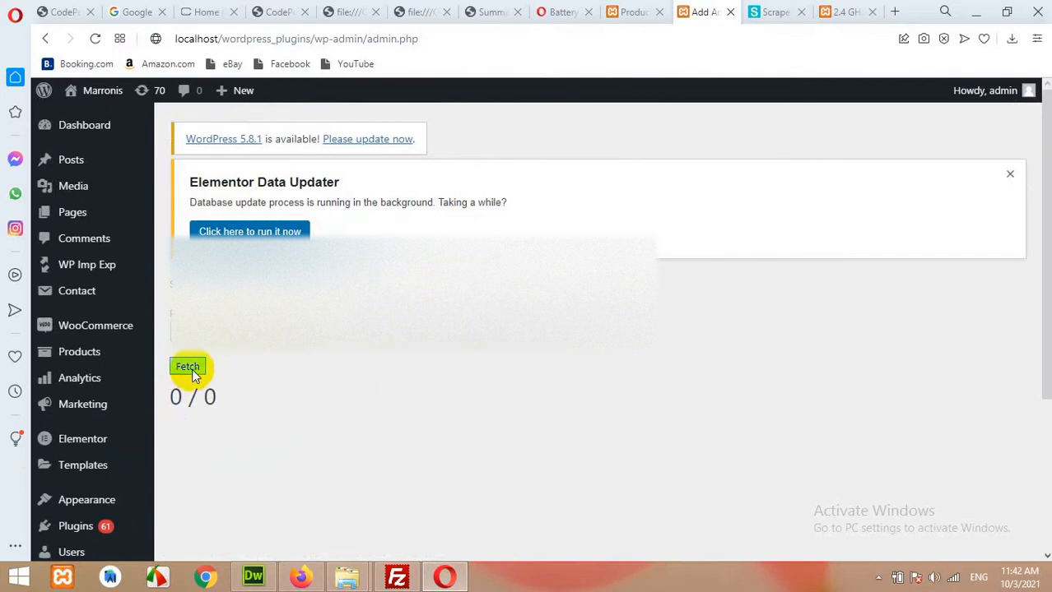
left_click(188, 367)
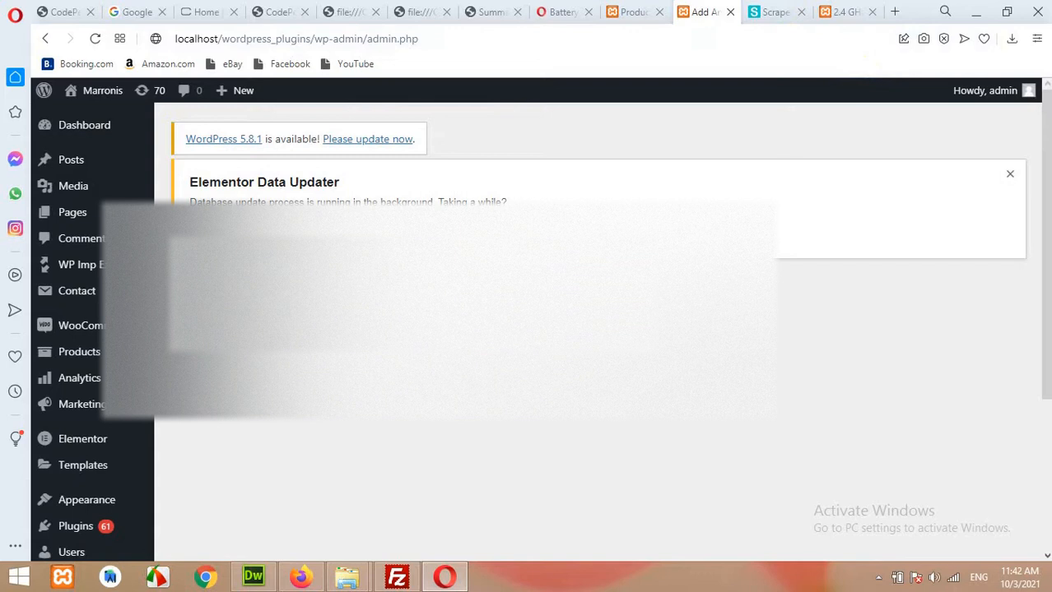
left_click(773, 11)
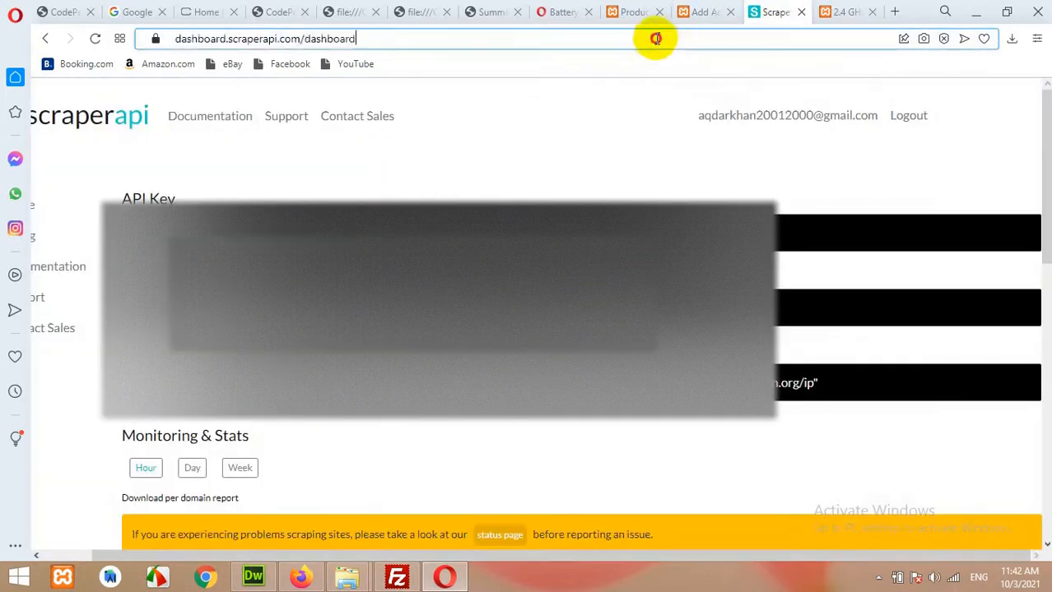
On Amazon, choose the Baby department from the departments list
type("amazon.com")
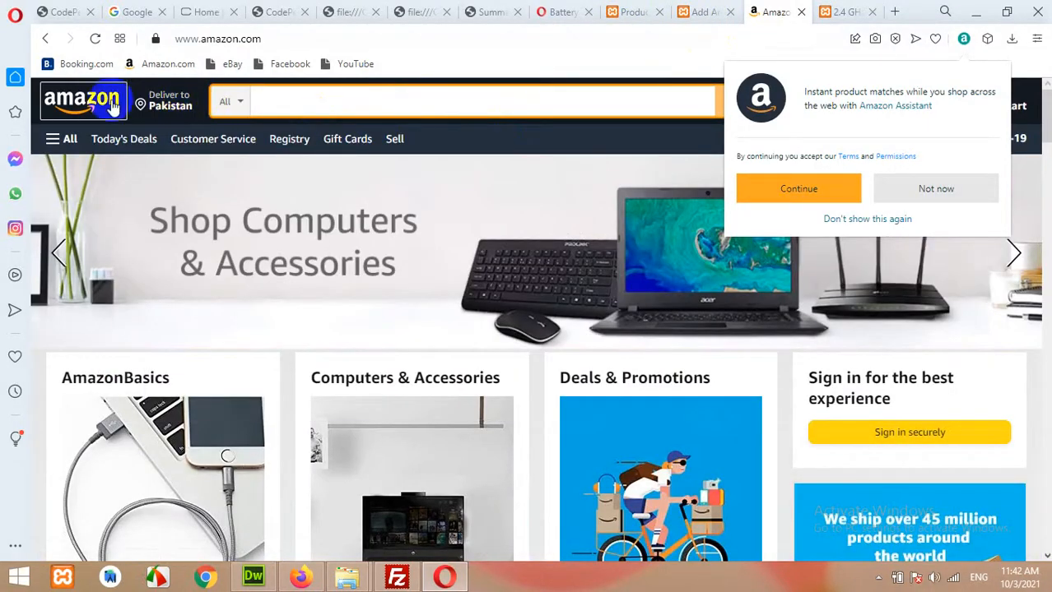
left_click(231, 100)
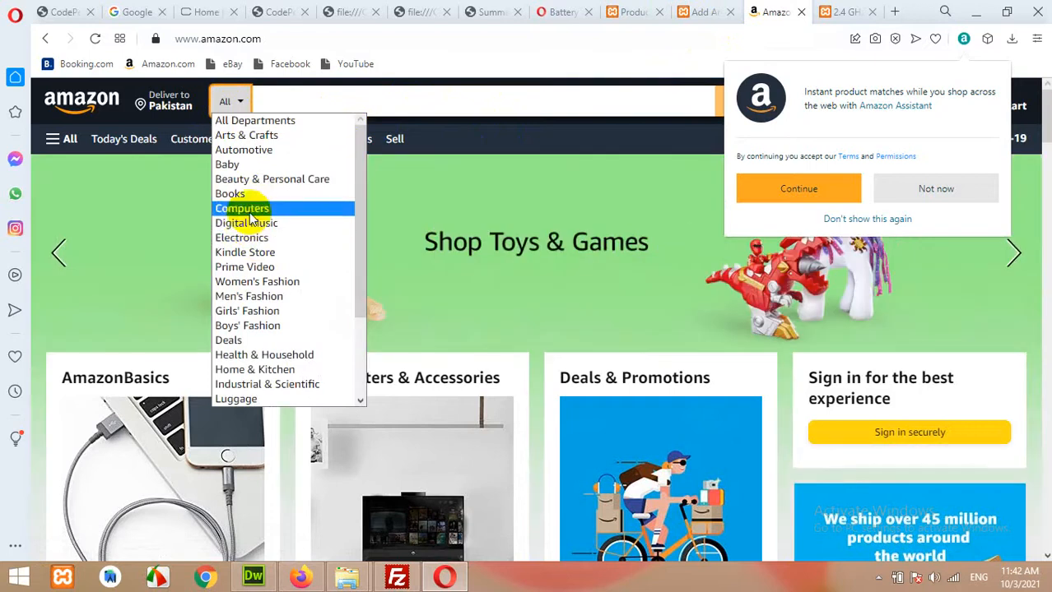
mouse_move(232, 164)
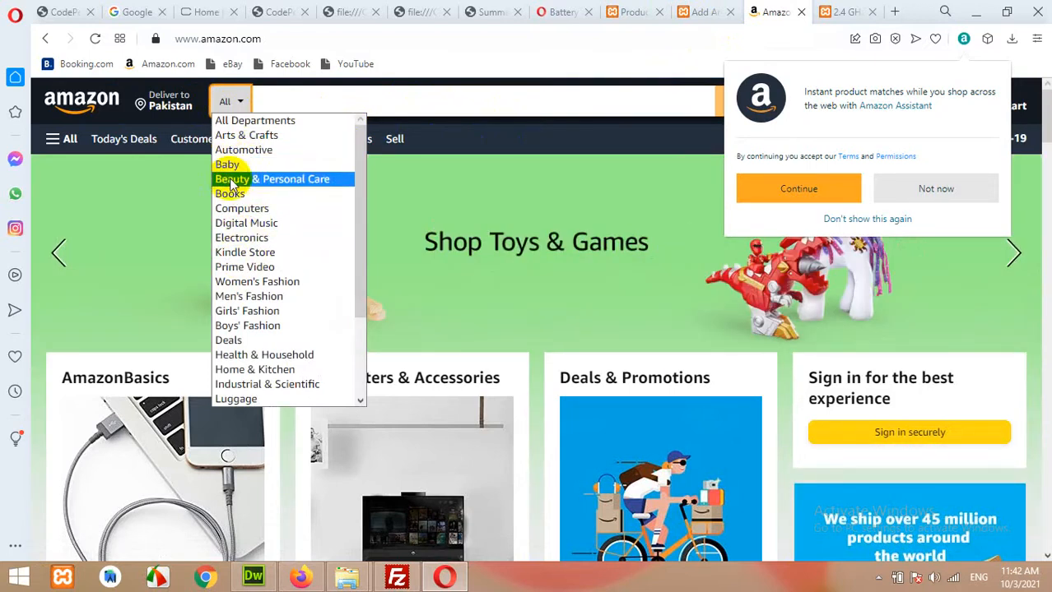
left_click(227, 164)
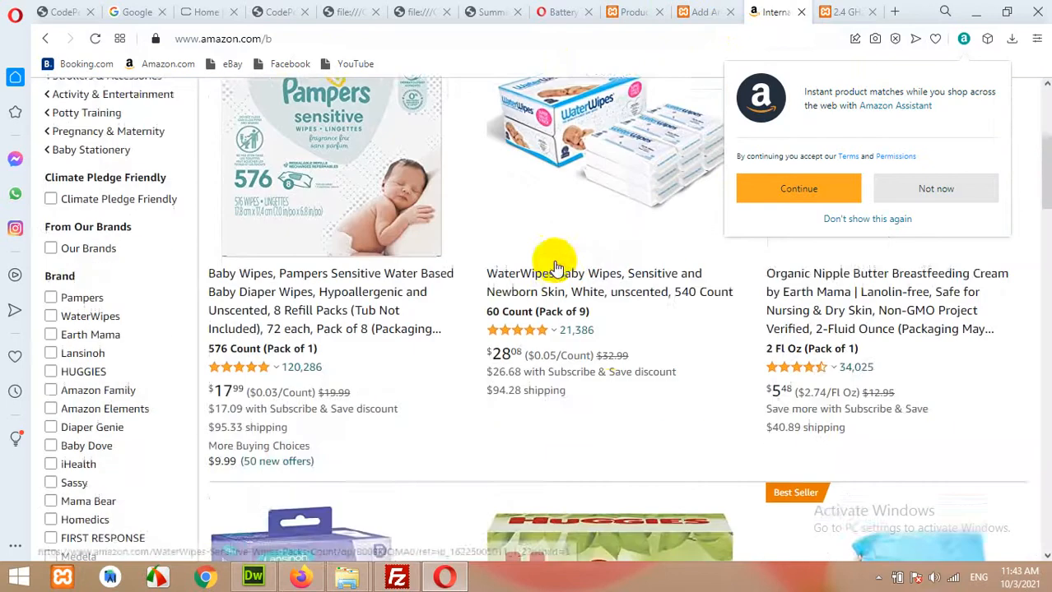
Open all baby products results (over 50,000 items) and return to the plugin fetch page
scroll("down", 3)
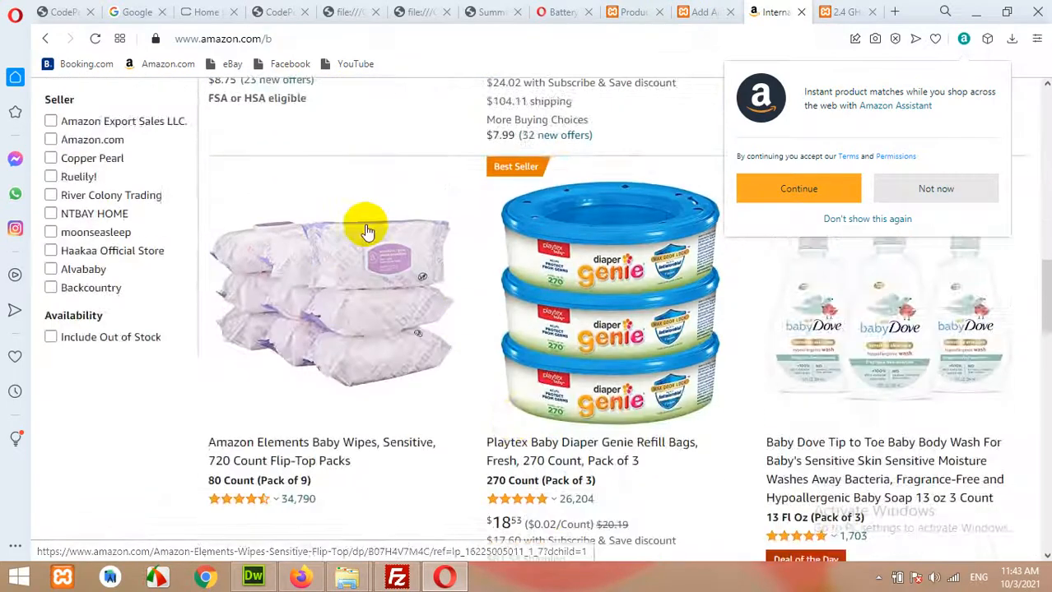
scroll("down", 3)
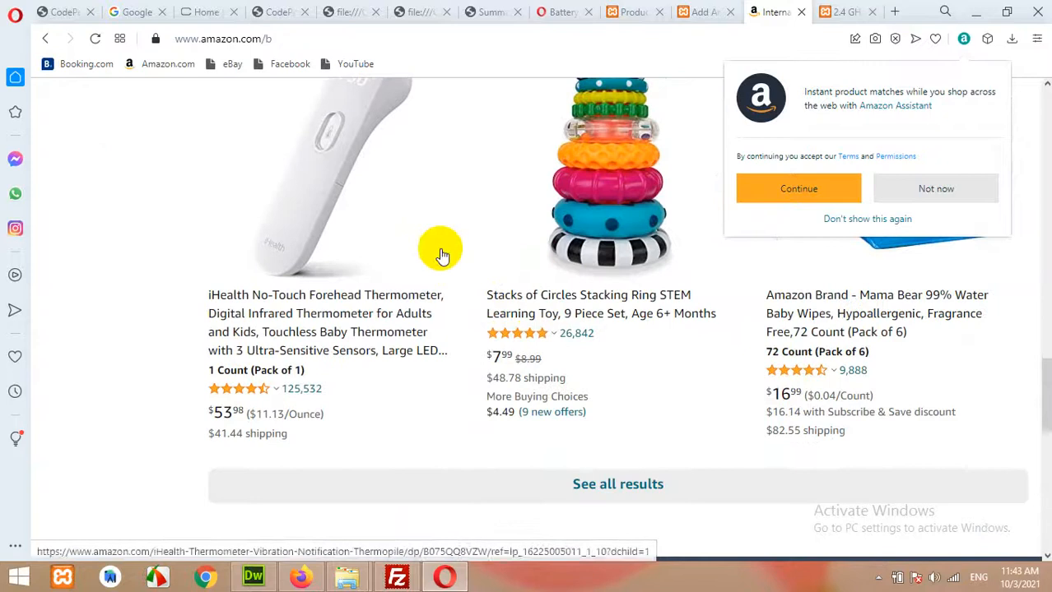
scroll("down", 3)
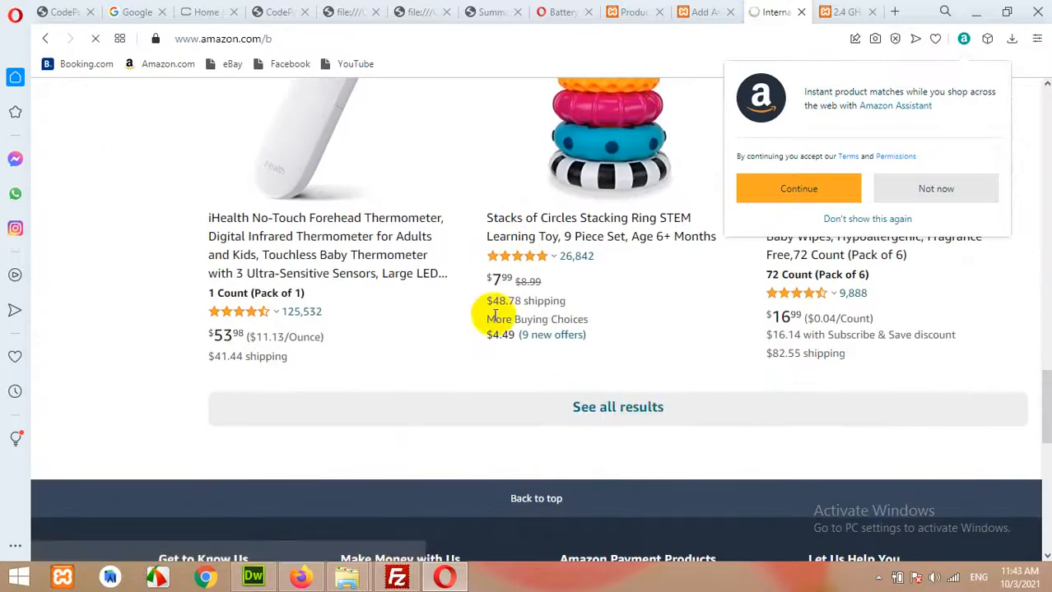
left_click(617, 407)
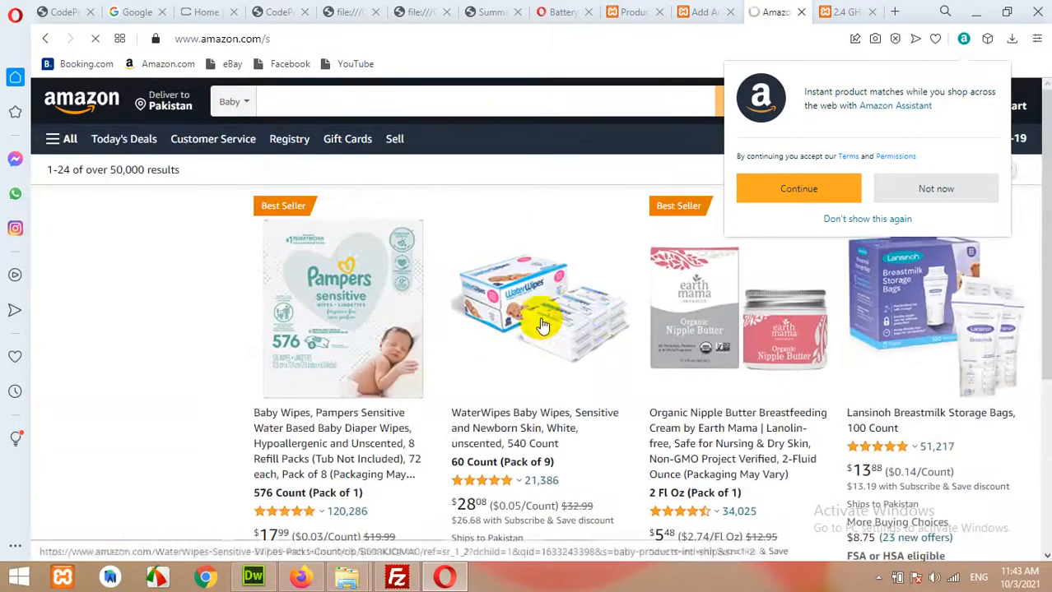
scroll("down", 3)
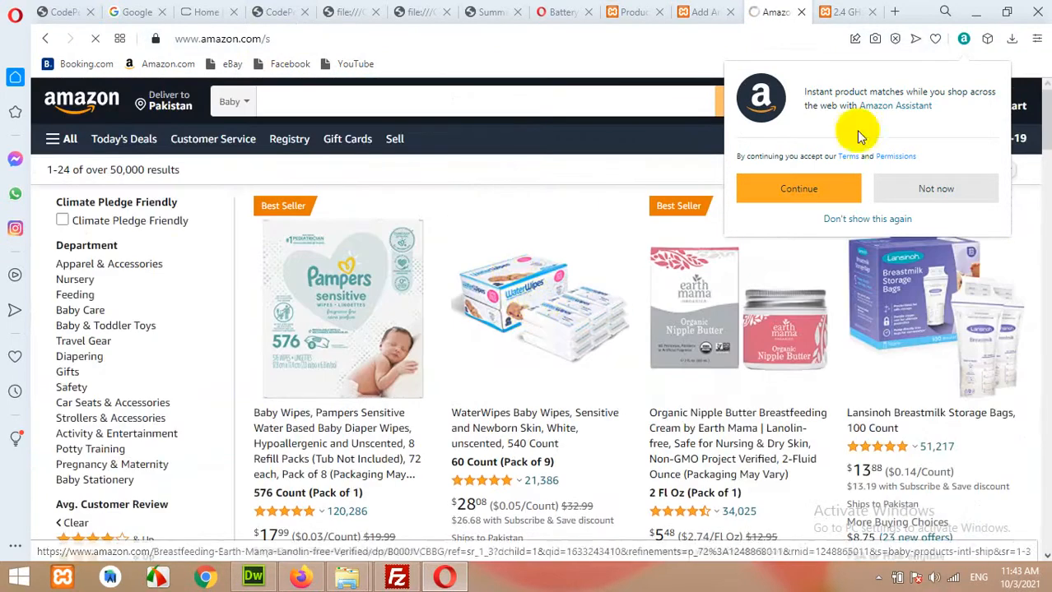
left_click(936, 188)
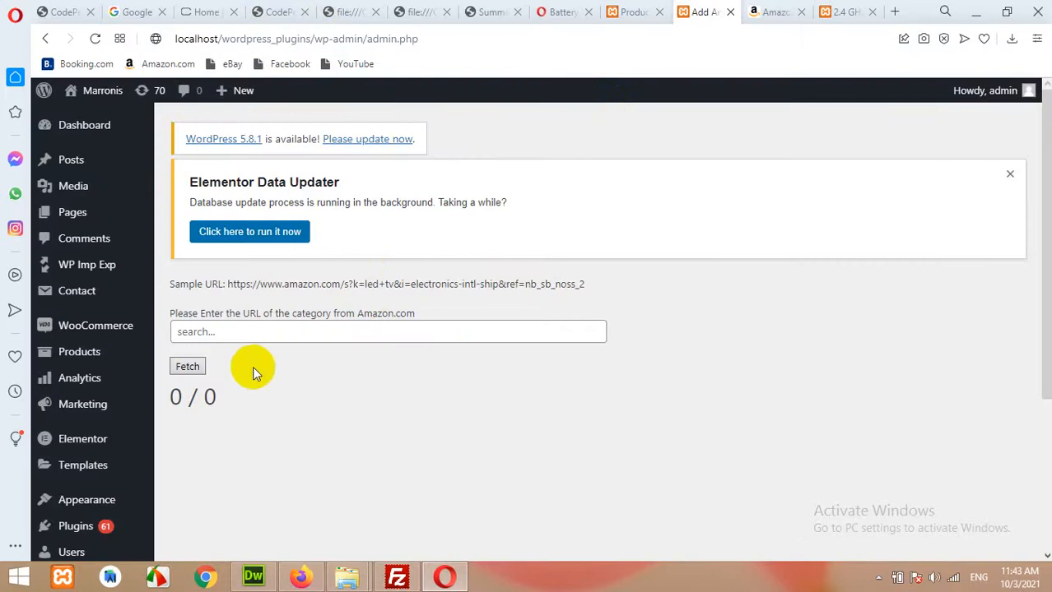
Paste the Baby category URL into the plugin and fetch it, finding 22 product links
right_click(386, 332)
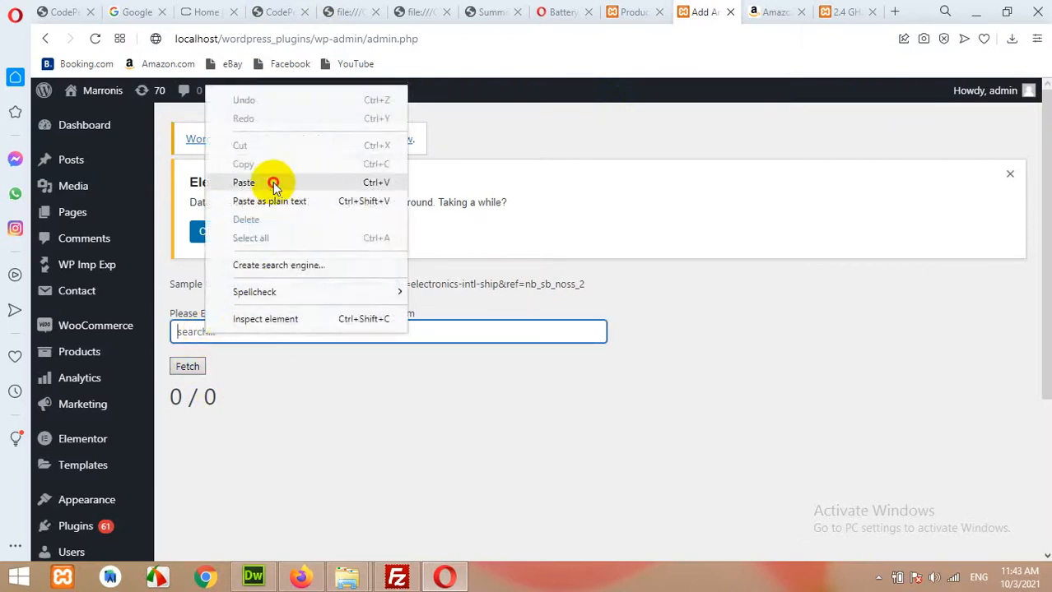
left_click(629, 11)
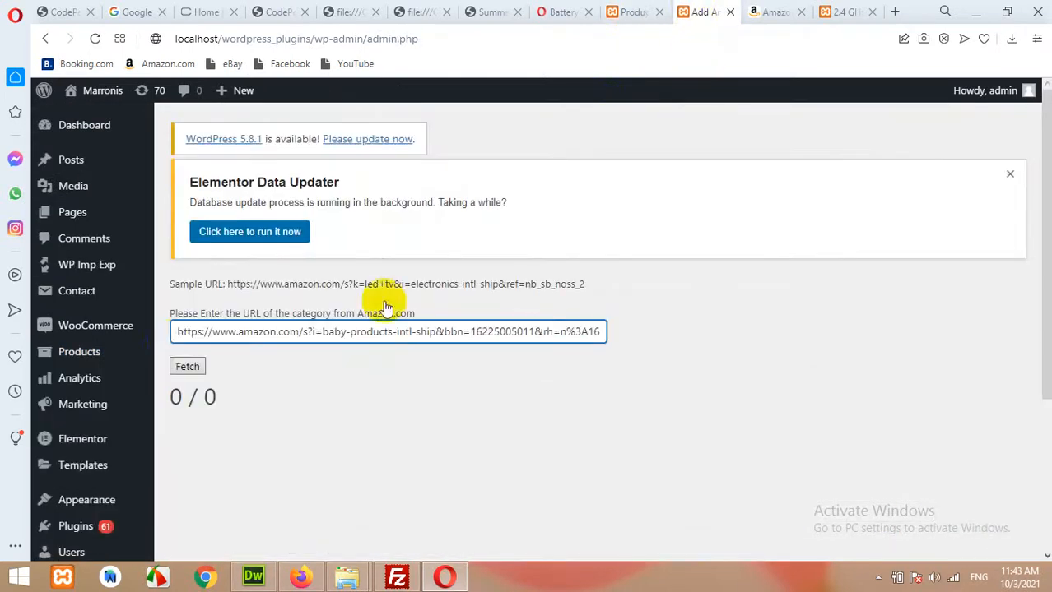
left_click(187, 366)
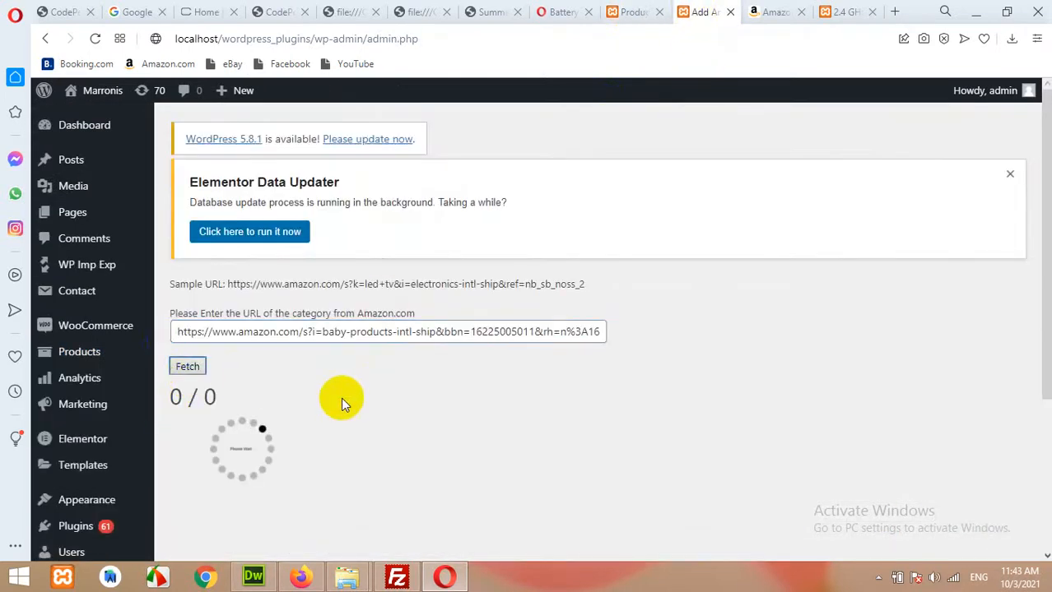
mouse_move(687, 377)
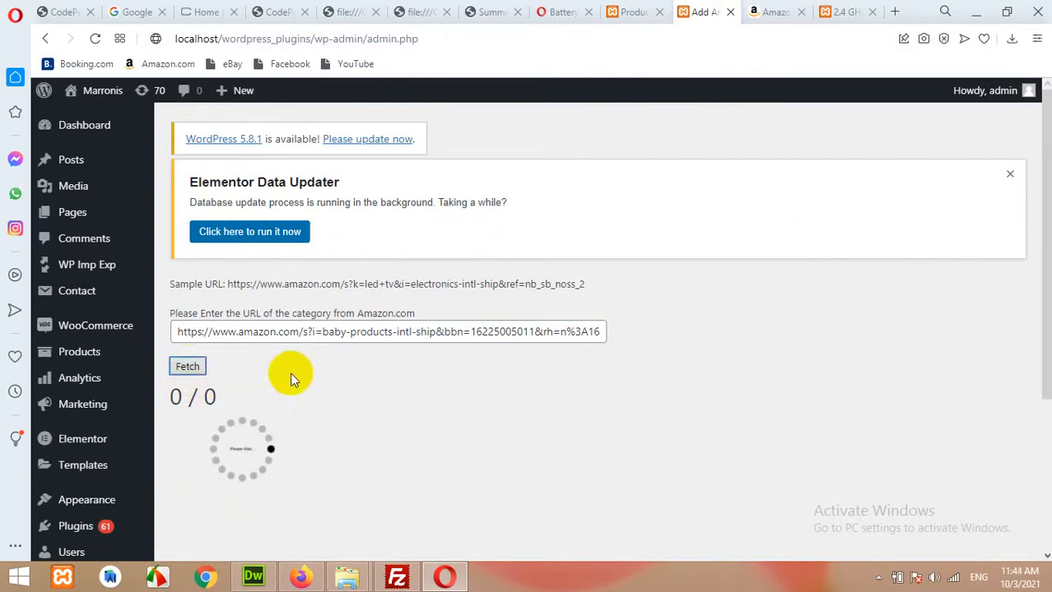
left_click(186, 366)
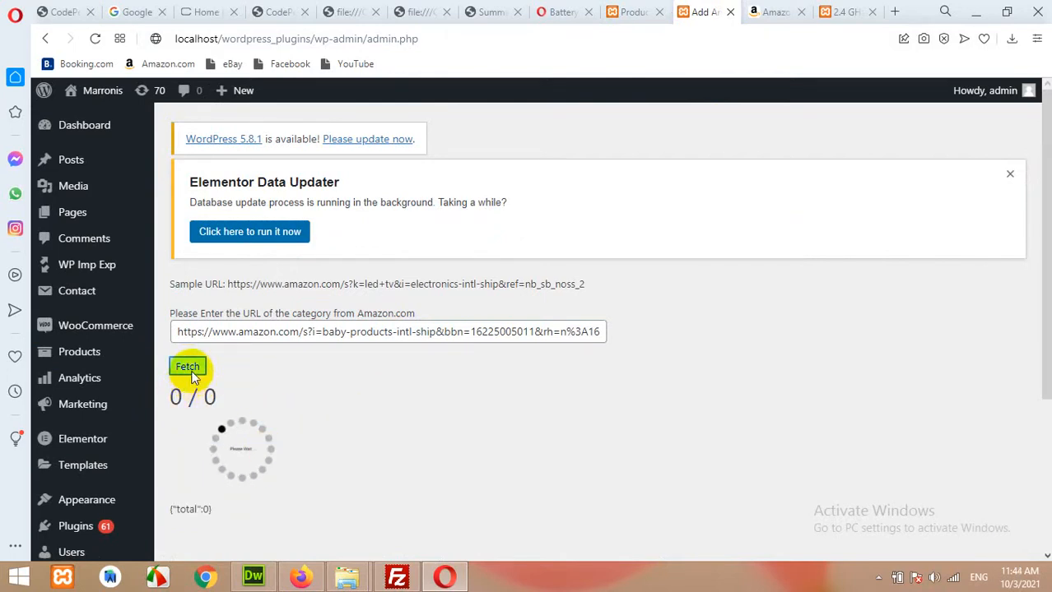
left_click(187, 366)
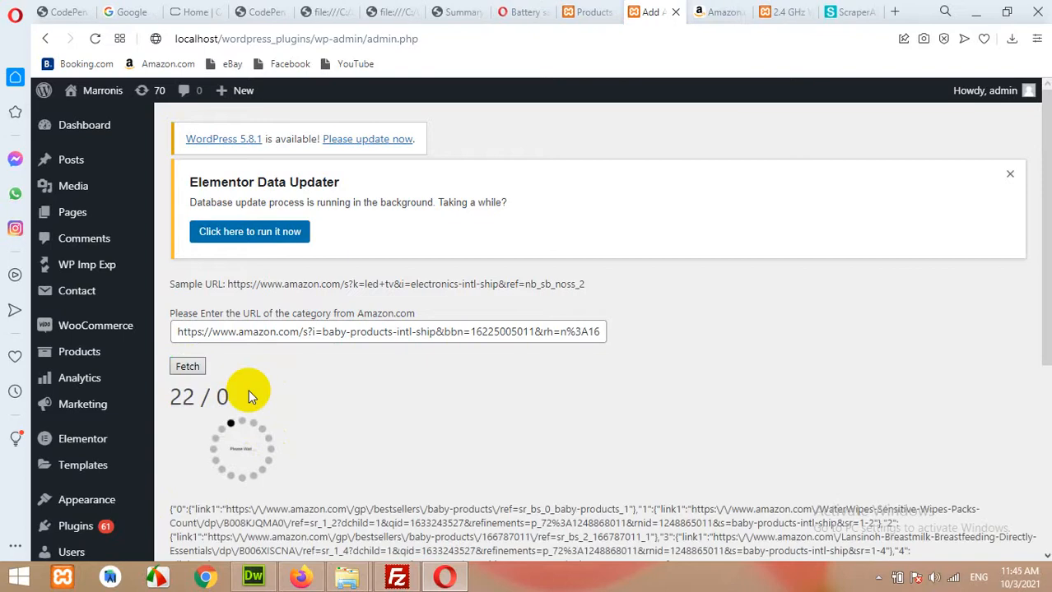
scroll("down", 3)
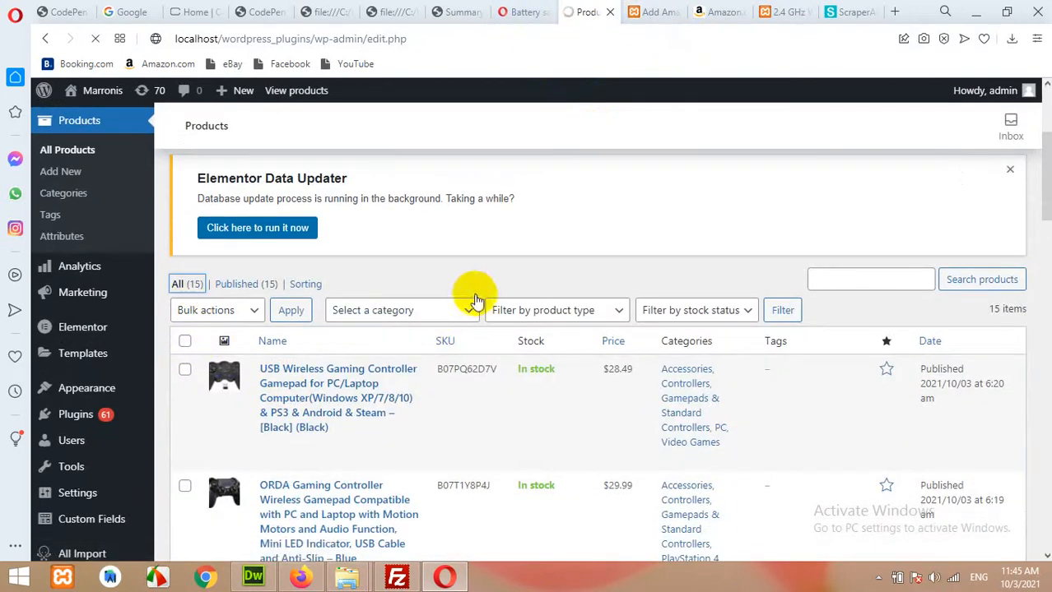
mouse_move(450, 297)
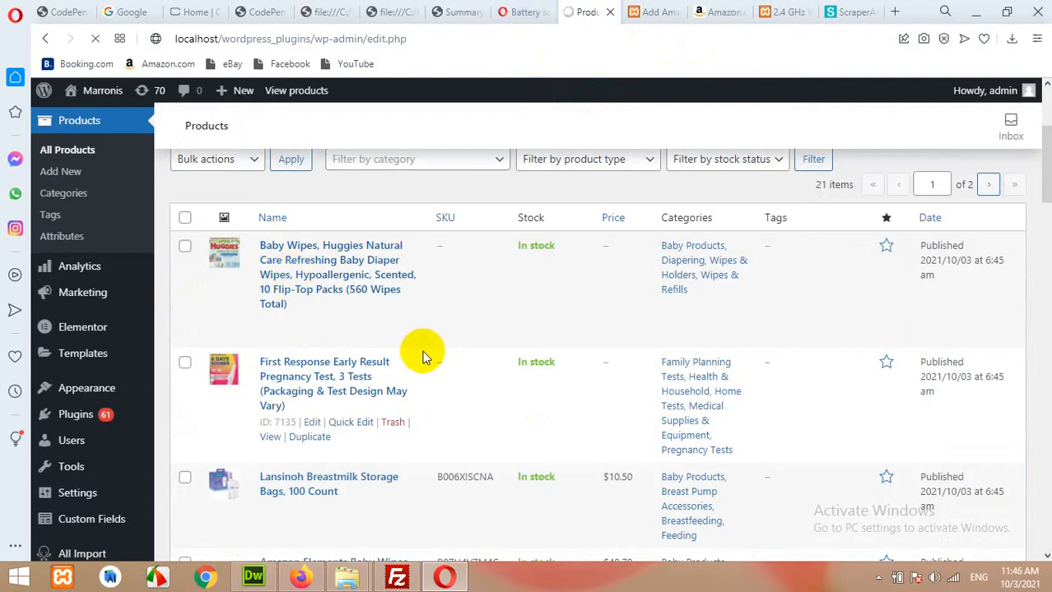
View the First Response Early Result Pregnancy Test storefront page from the products list
scroll("down", 3)
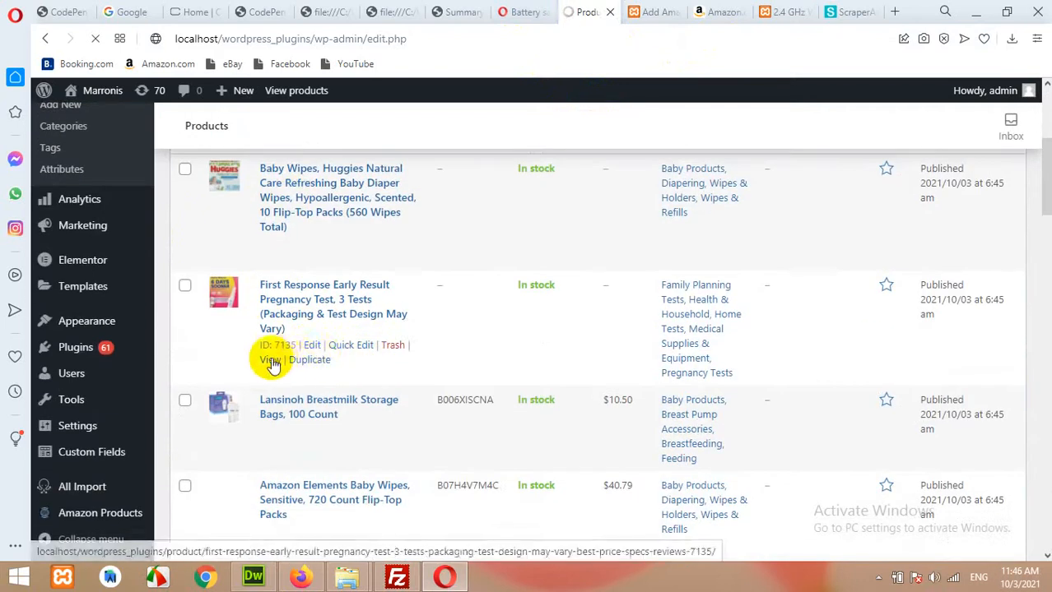
left_click(271, 360)
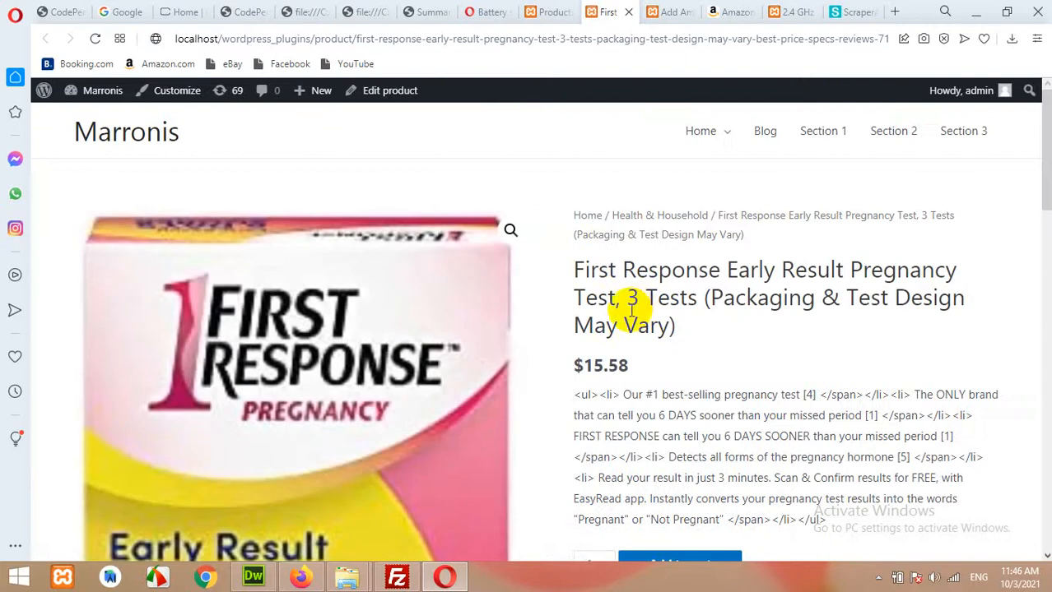
scroll("down", 3)
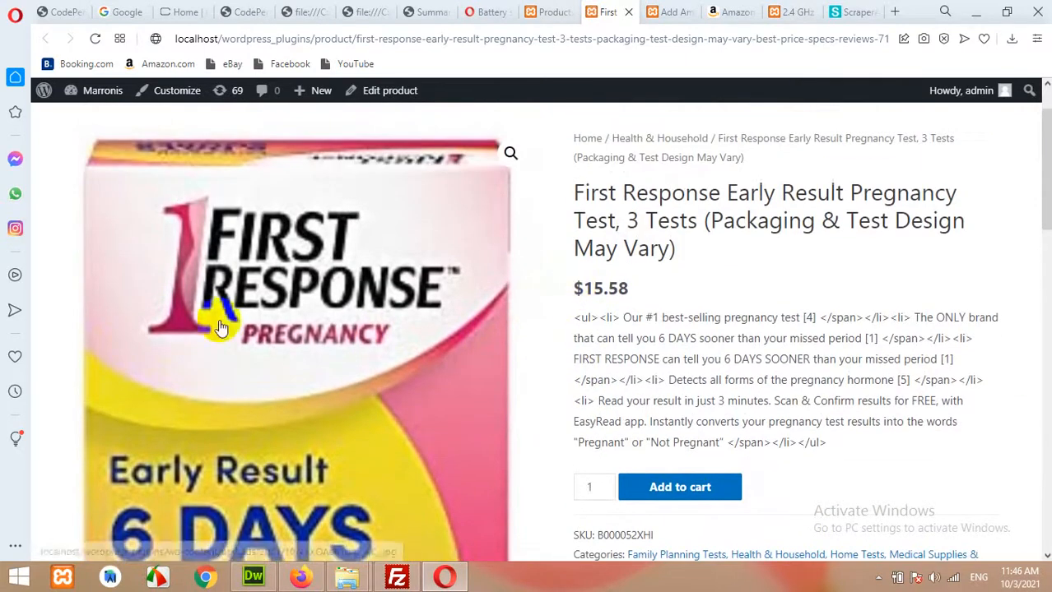
scroll("down", 3)
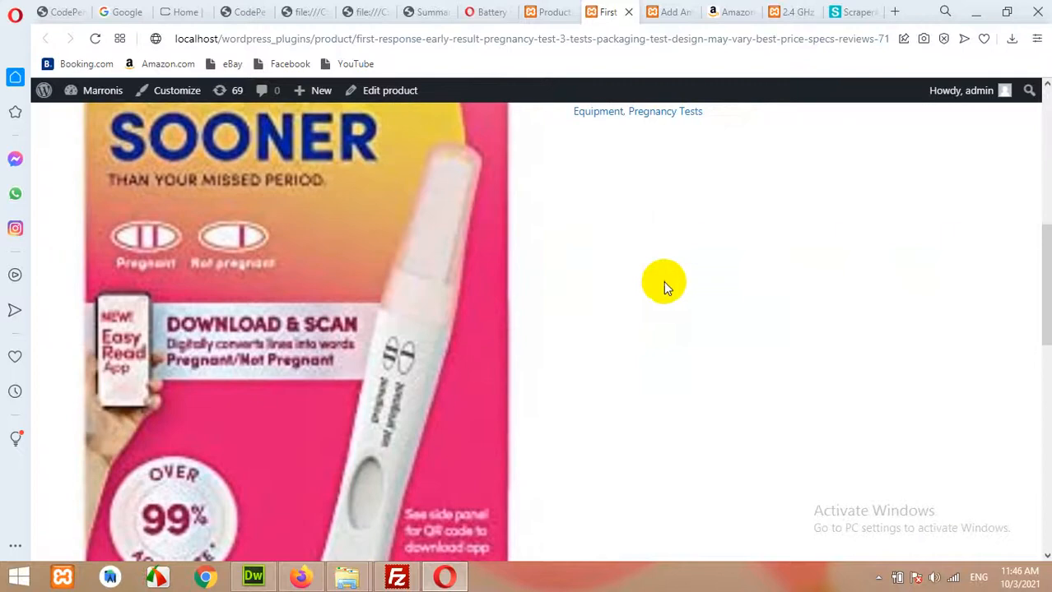
scroll("down", 3)
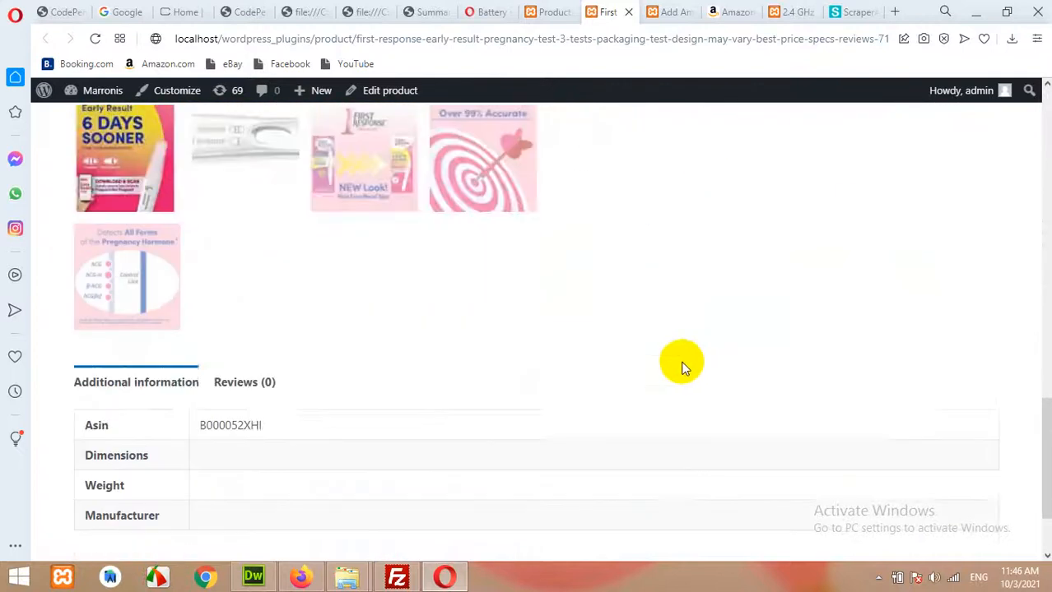
scroll("down", 3)
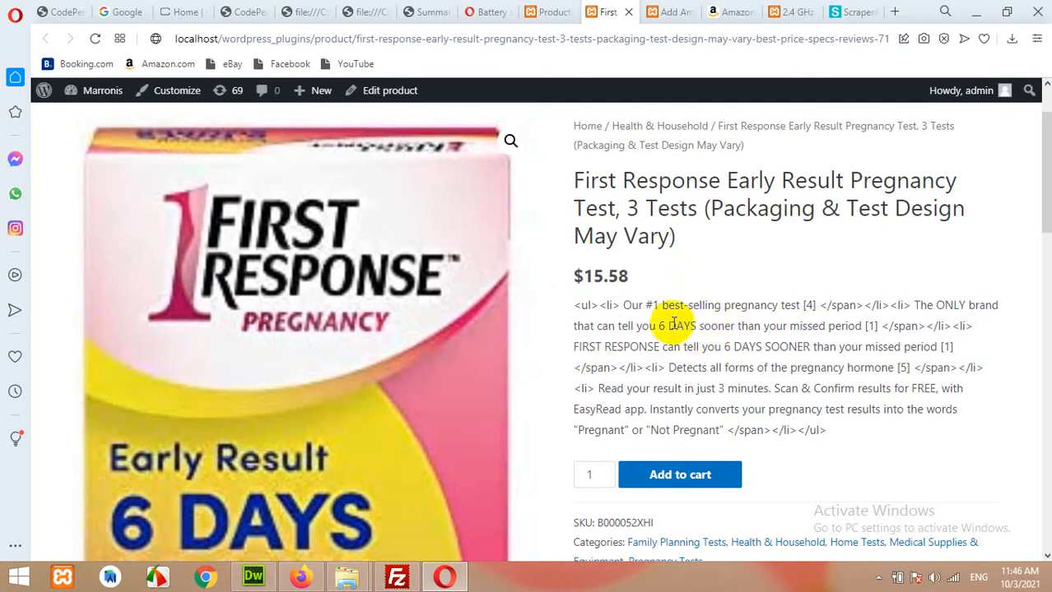
mouse_move(680, 324)
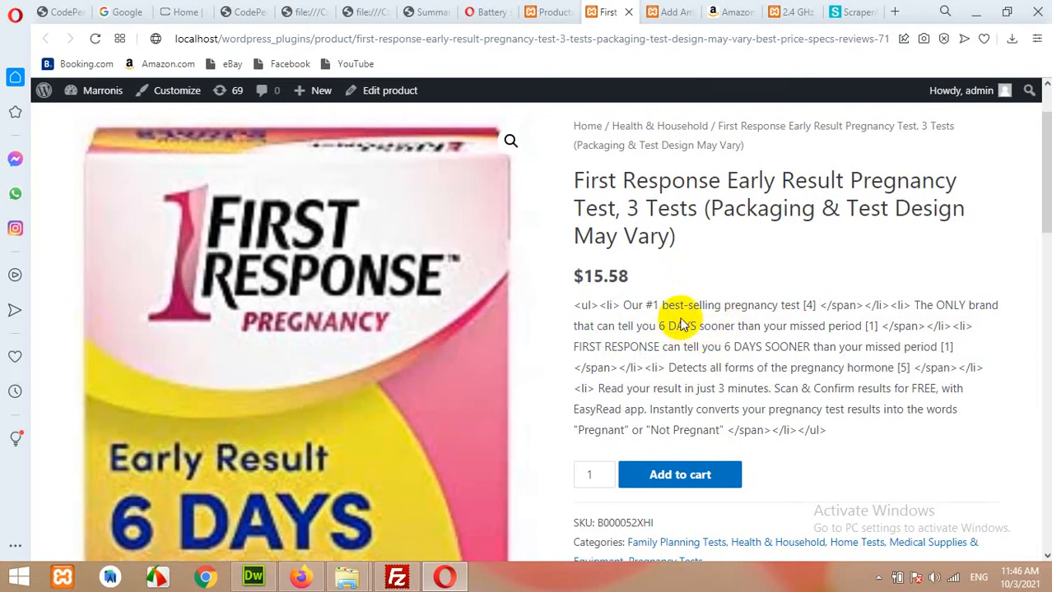
mouse_move(646, 321)
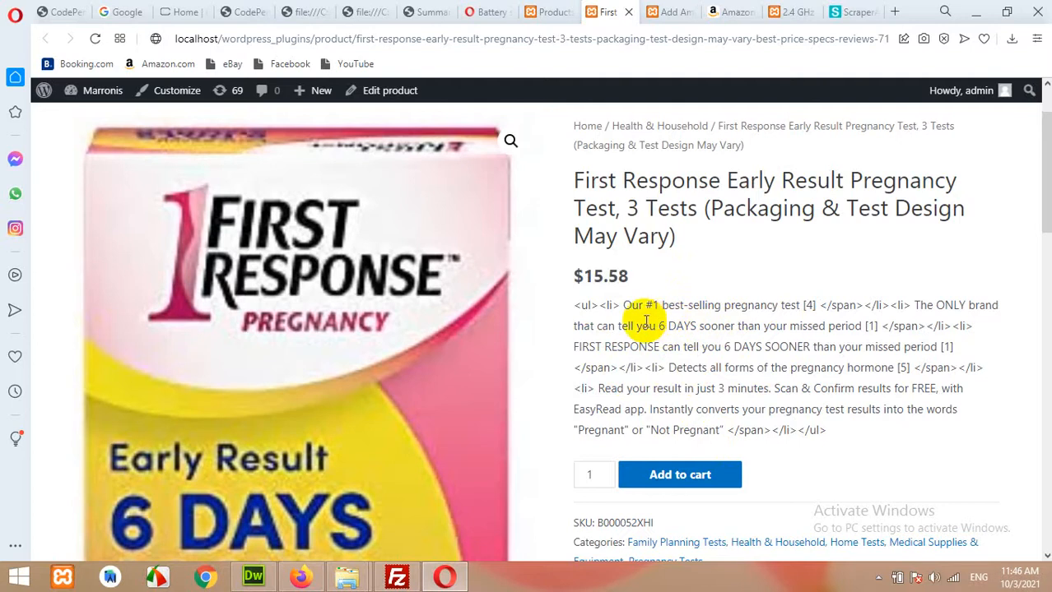
left_click_drag(623, 305, 638, 347)
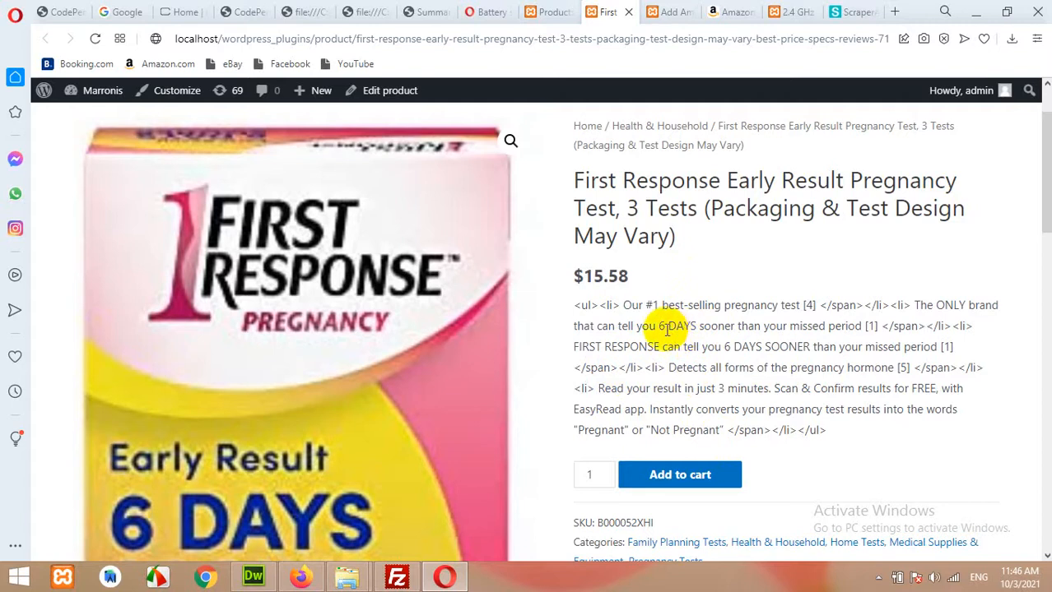
mouse_move(625, 305)
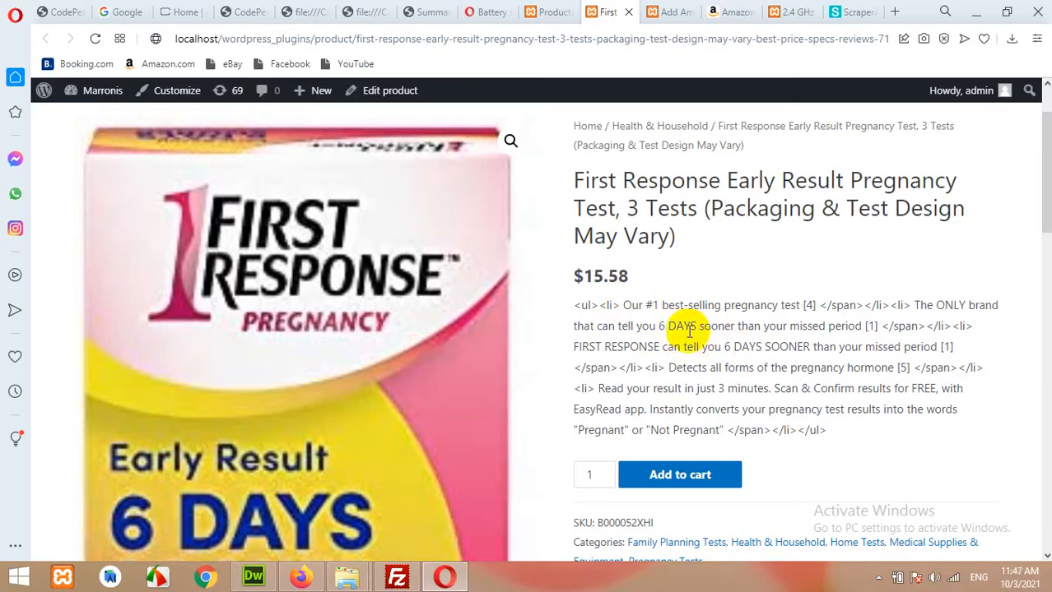
left_click(668, 12)
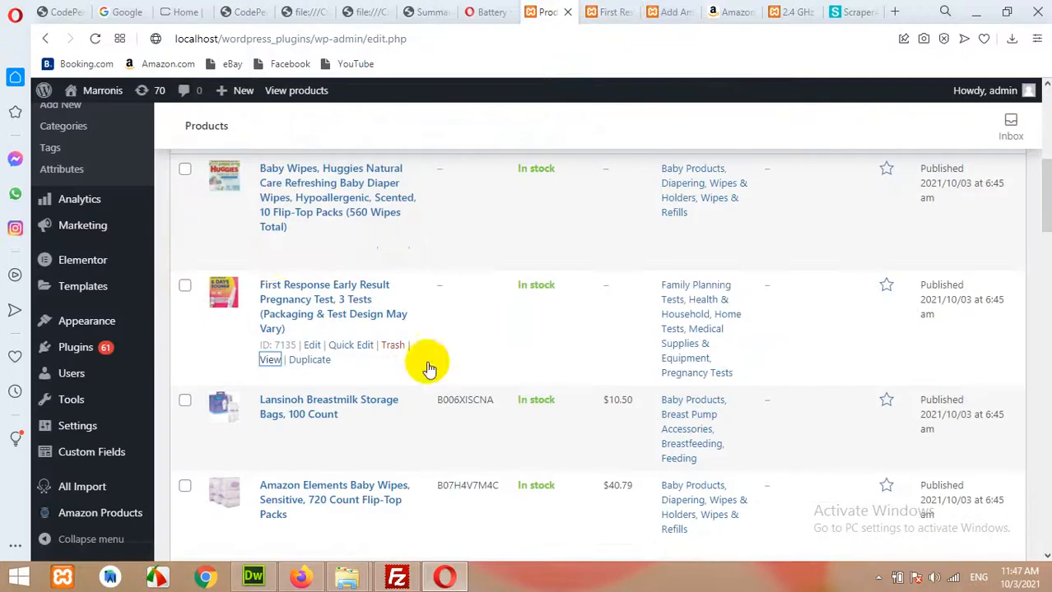
left_click(270, 360)
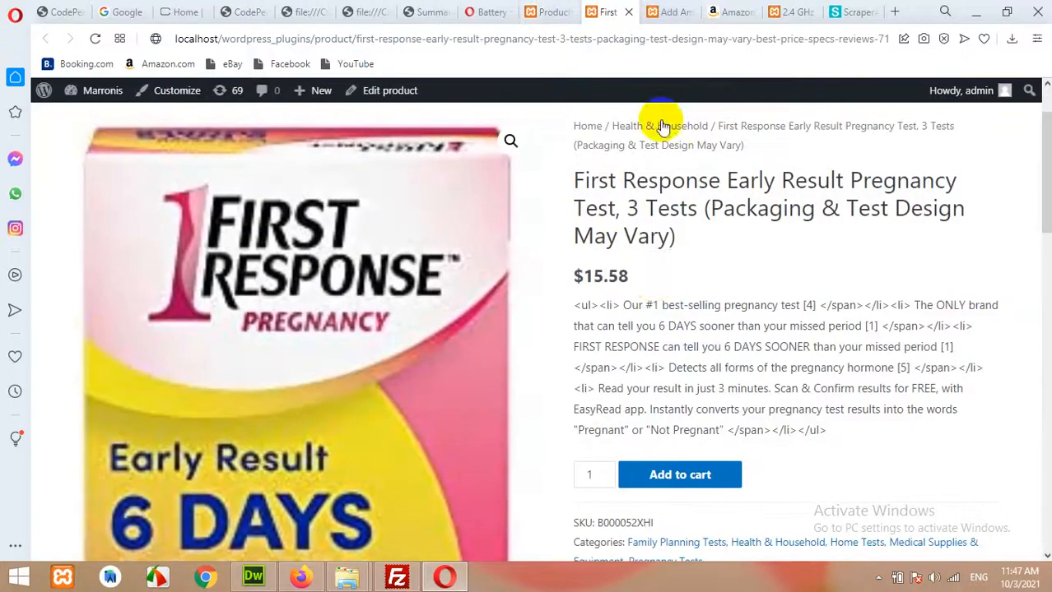
mouse_move(657, 292)
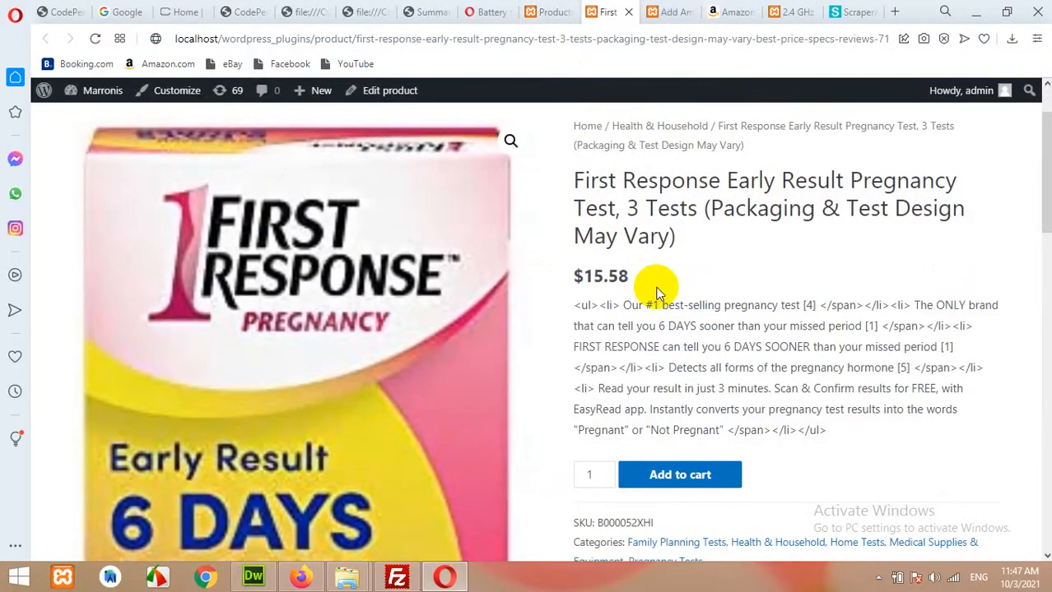